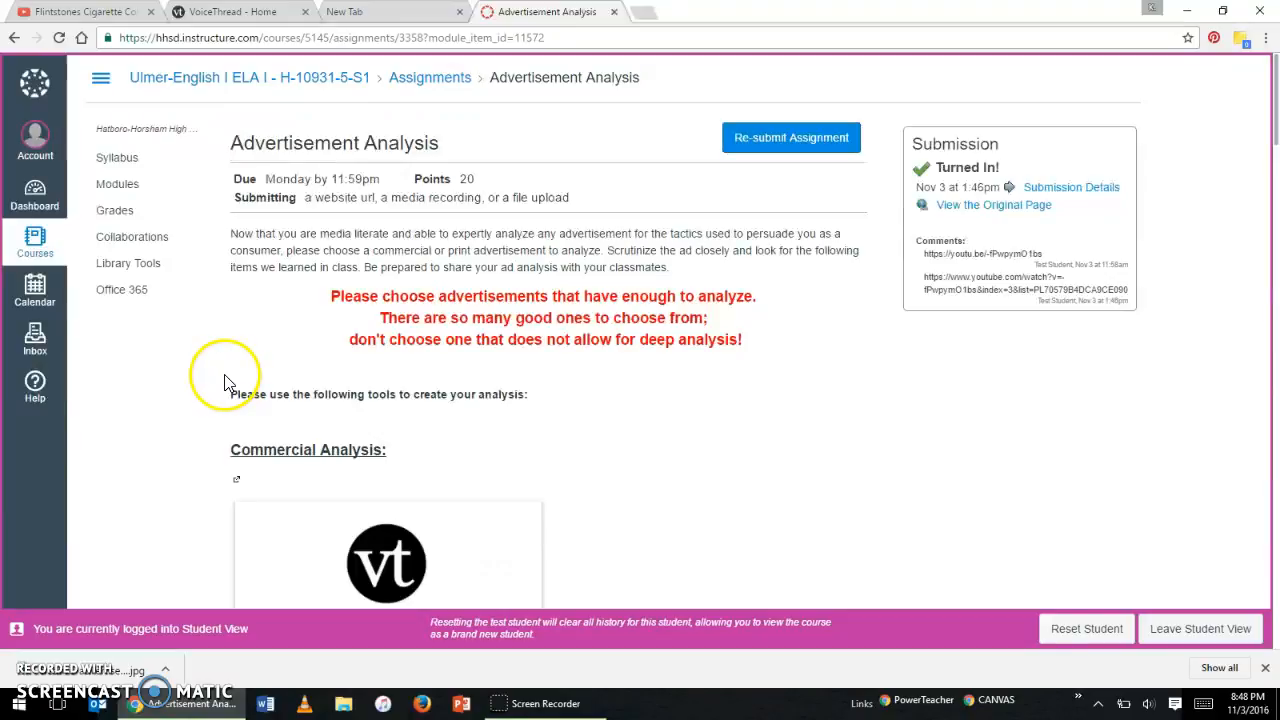
pyautogui.moveTo(218, 374)
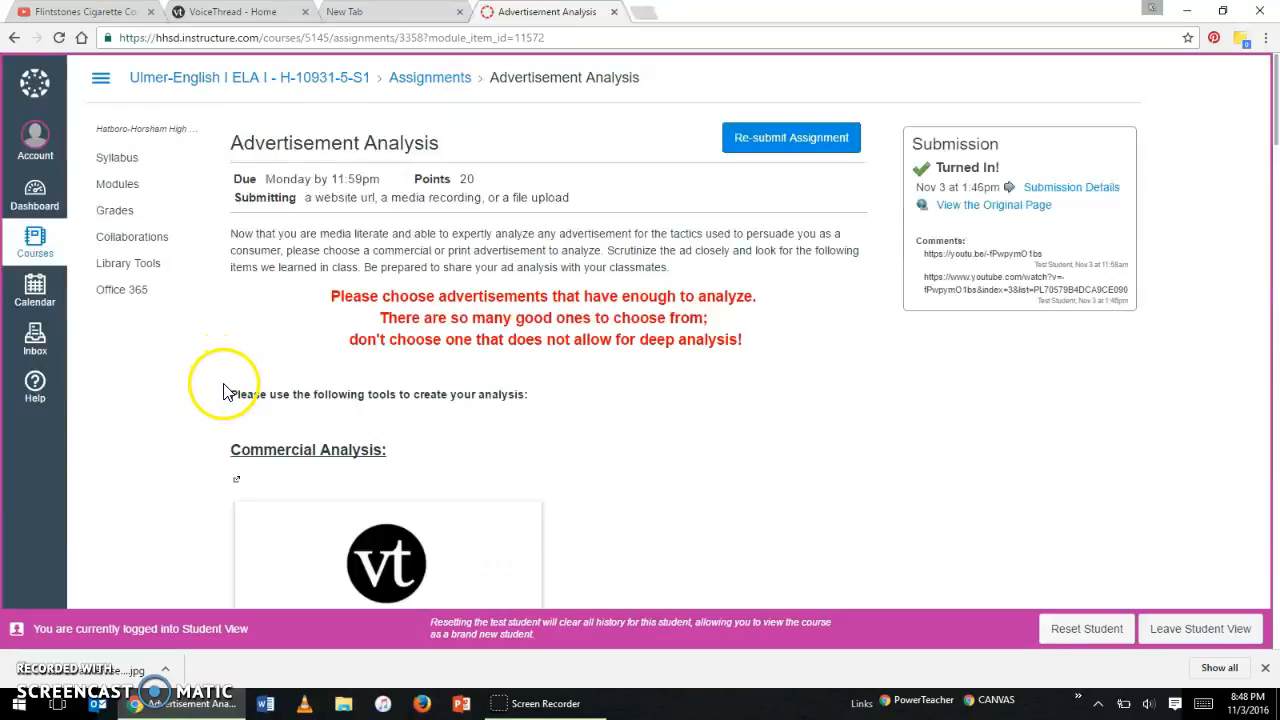
pyautogui.moveTo(232, 388)
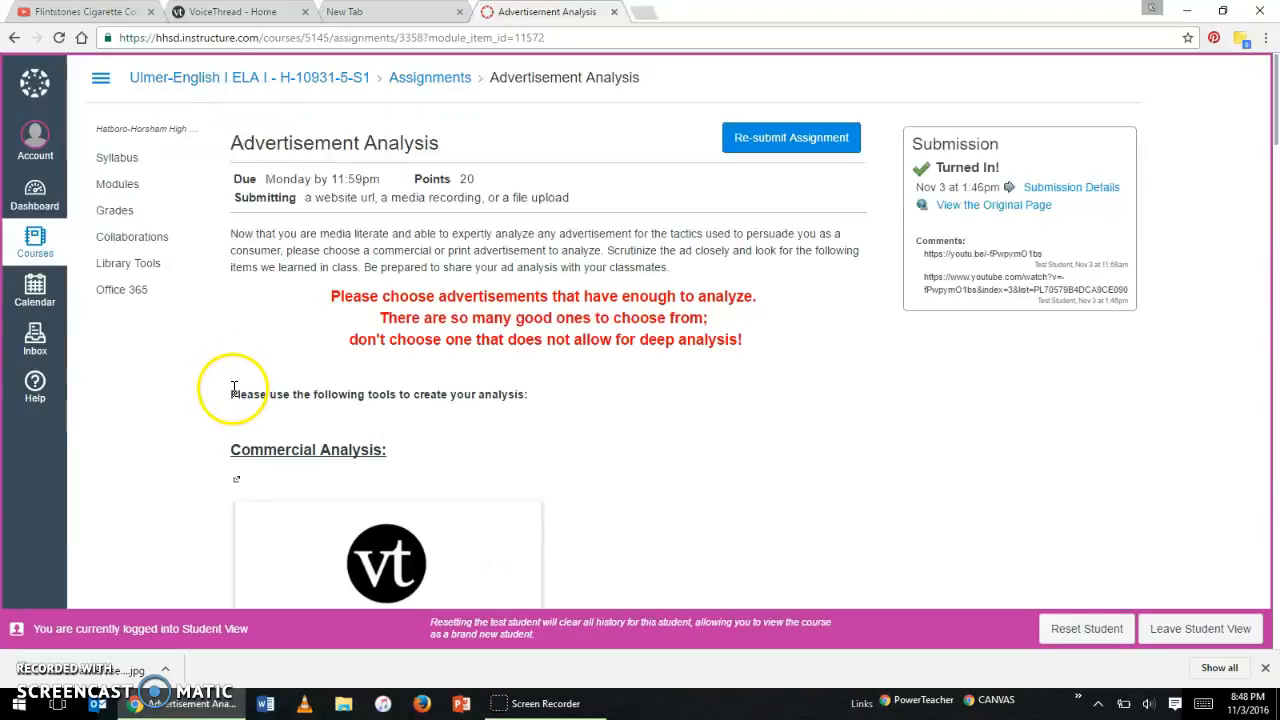
# From the Canvas assignment, go to VoiceThread, create a new thread and choose Add Media
pyautogui.scroll(-3)
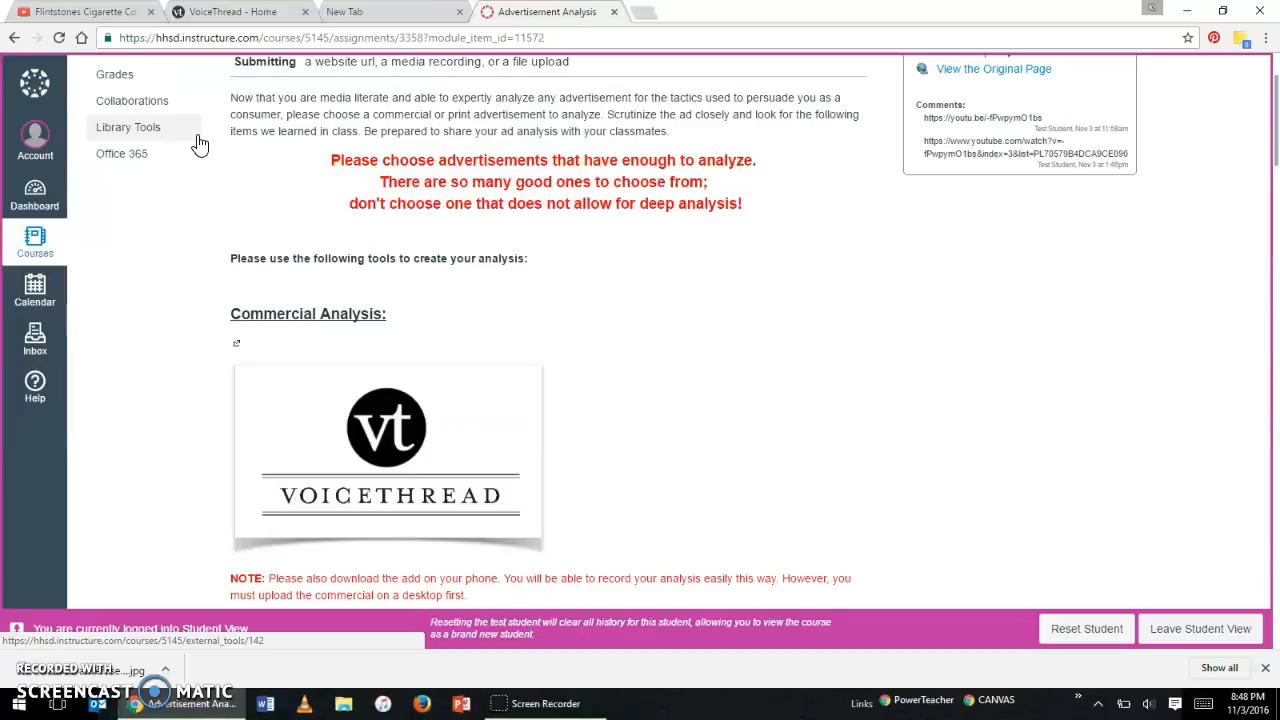
pyautogui.scroll(-3)
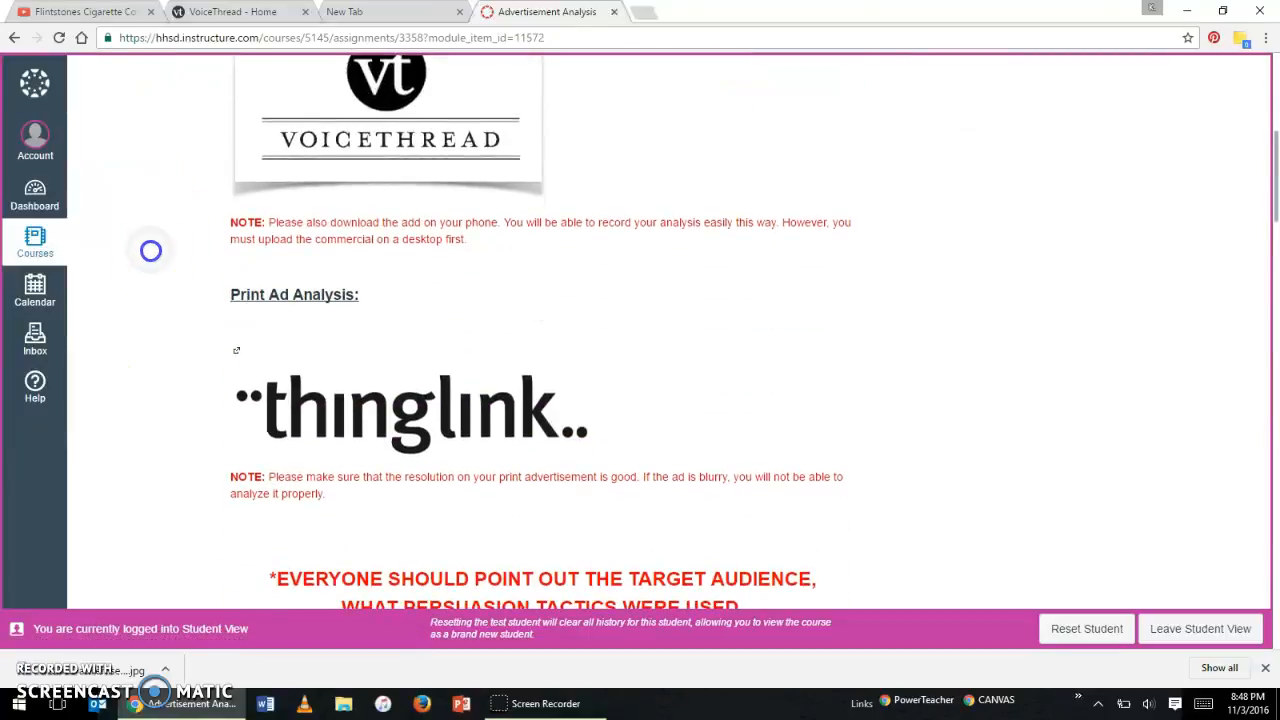
pyautogui.scroll(3)
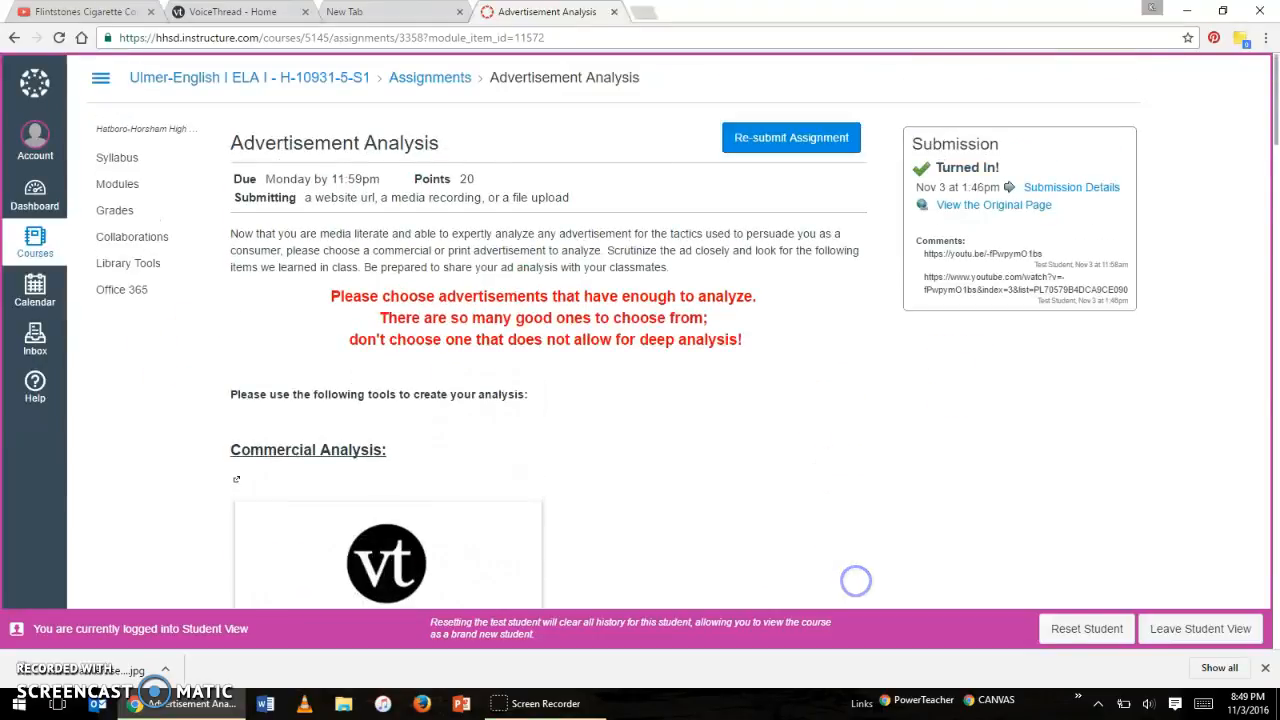
pyautogui.scroll(-3)
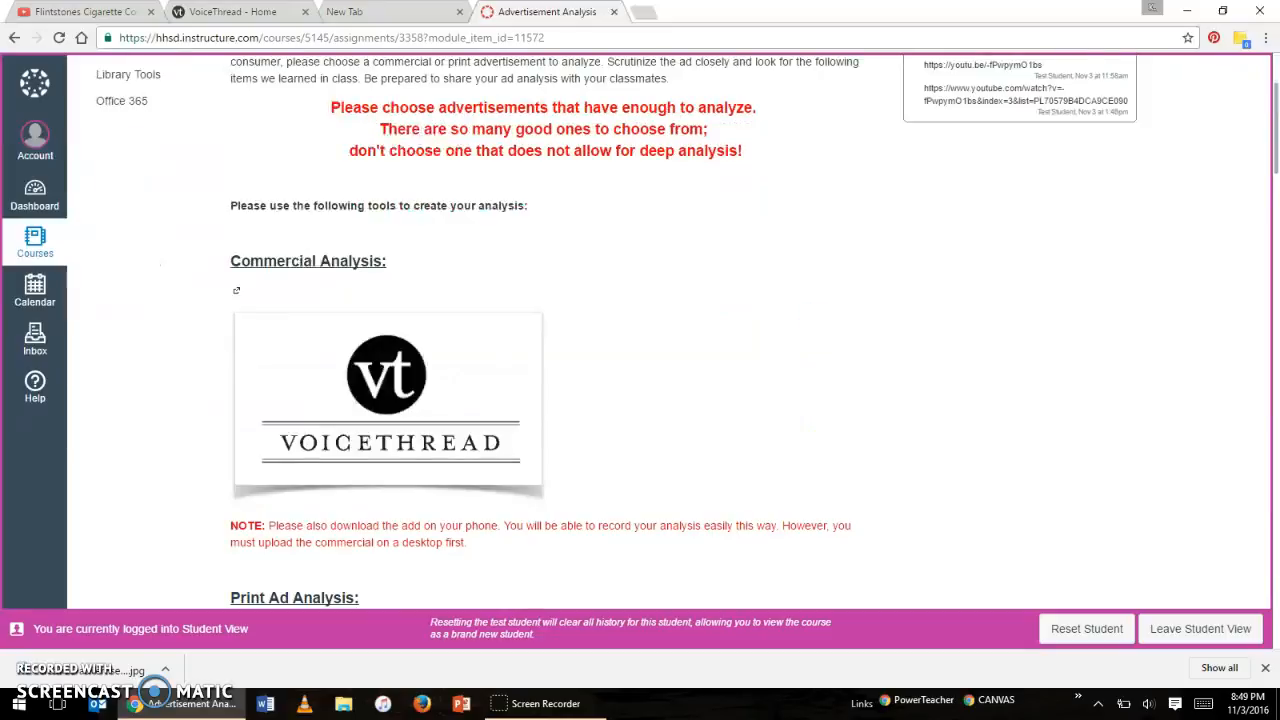
pyautogui.moveTo(518, 342)
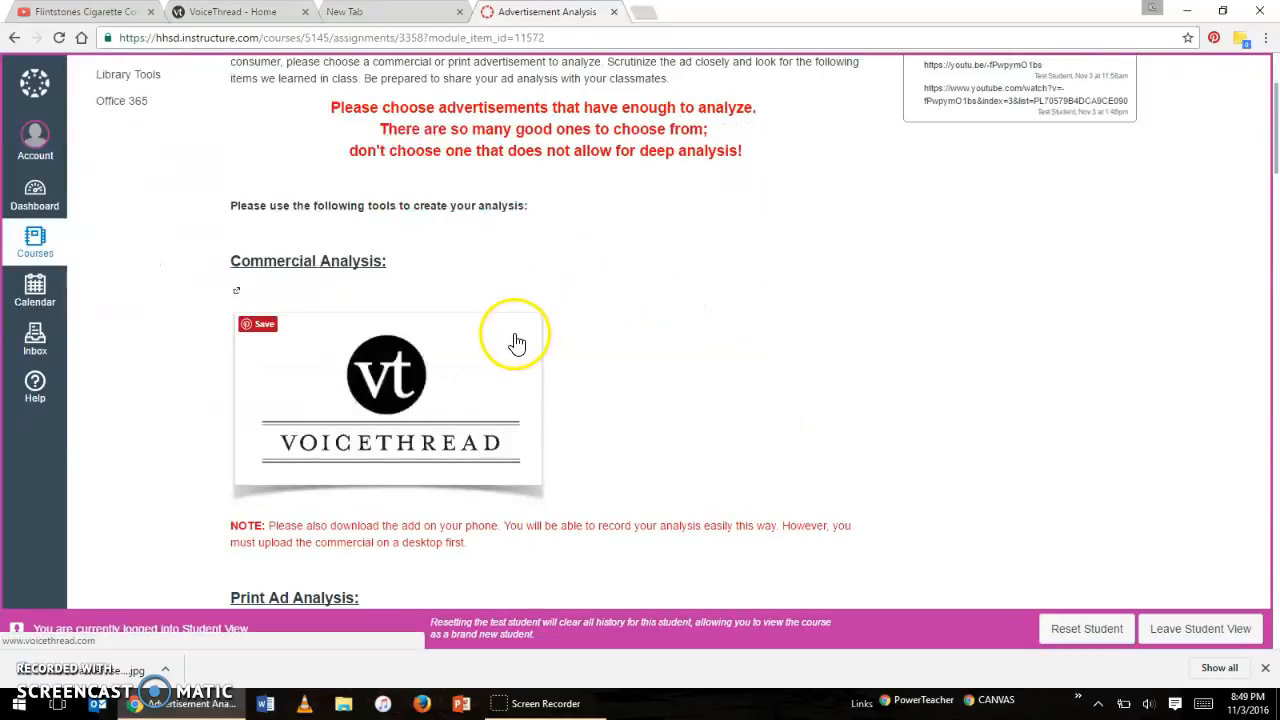
pyautogui.click(236, 12)
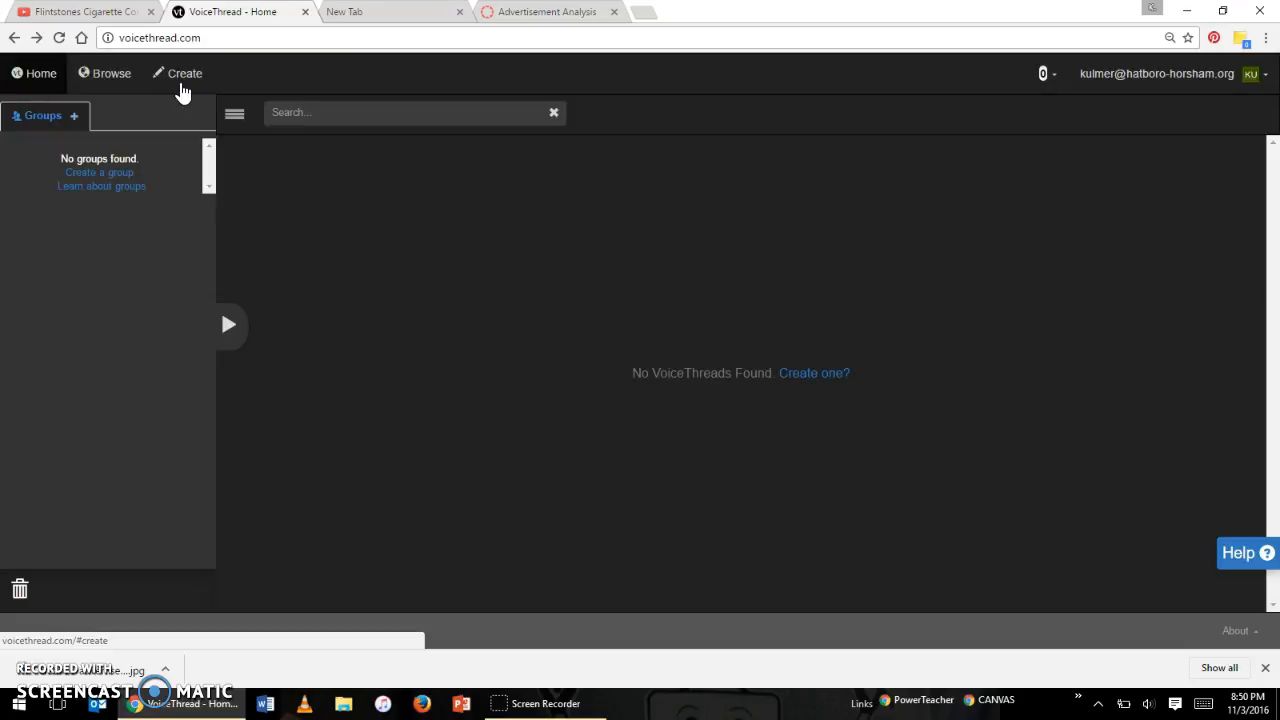
pyautogui.click(184, 72)
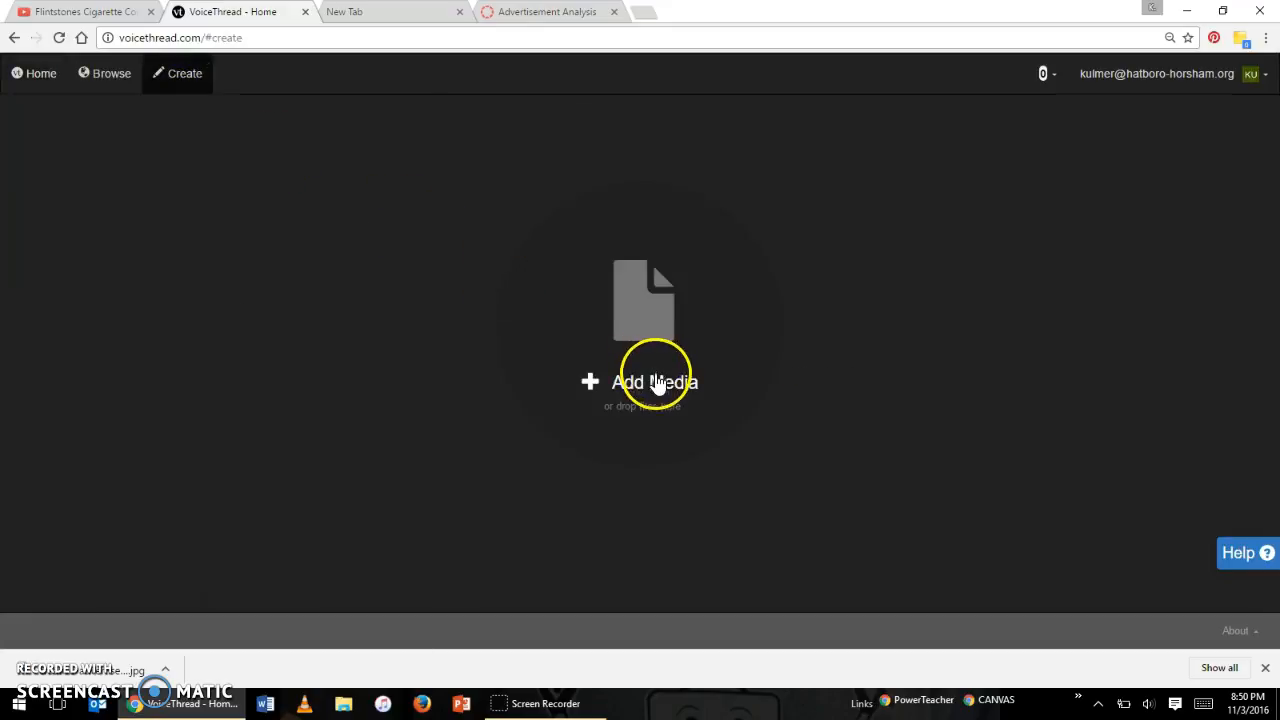
pyautogui.click(656, 382)
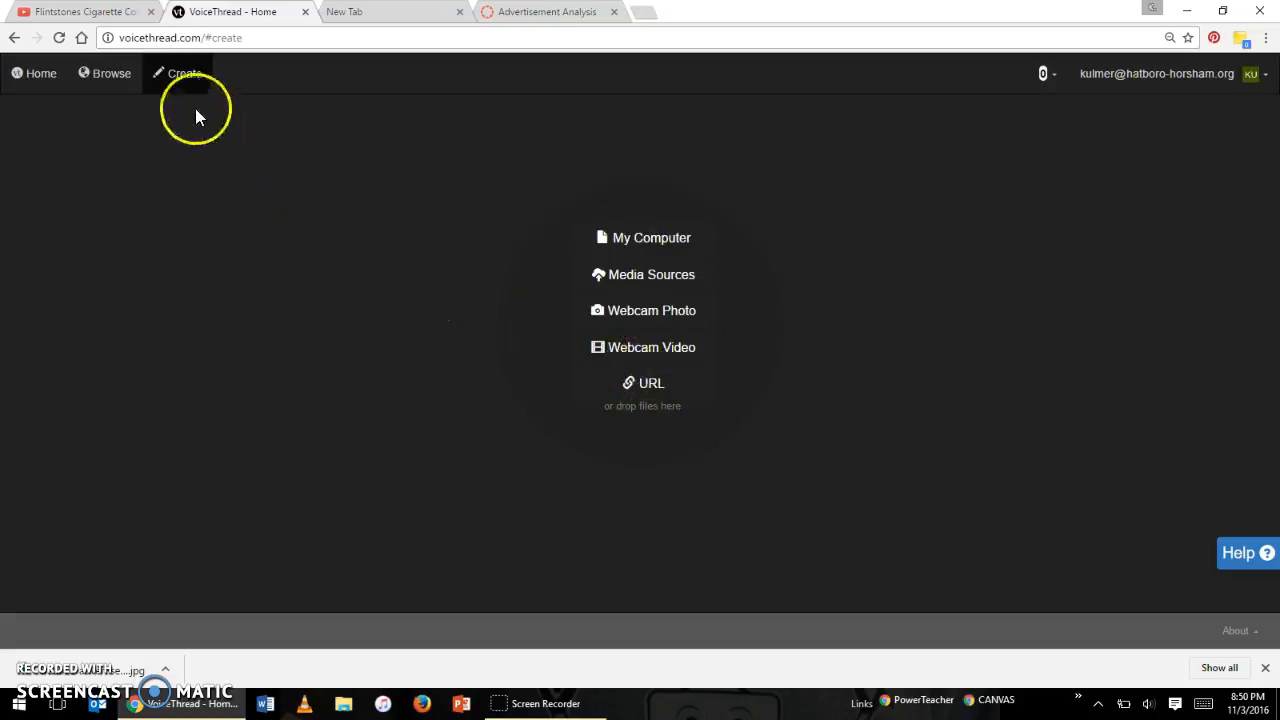
# Add the Flintstones cigarette commercial's YouTube URL as the thread's media and save it
pyautogui.click(652, 384)
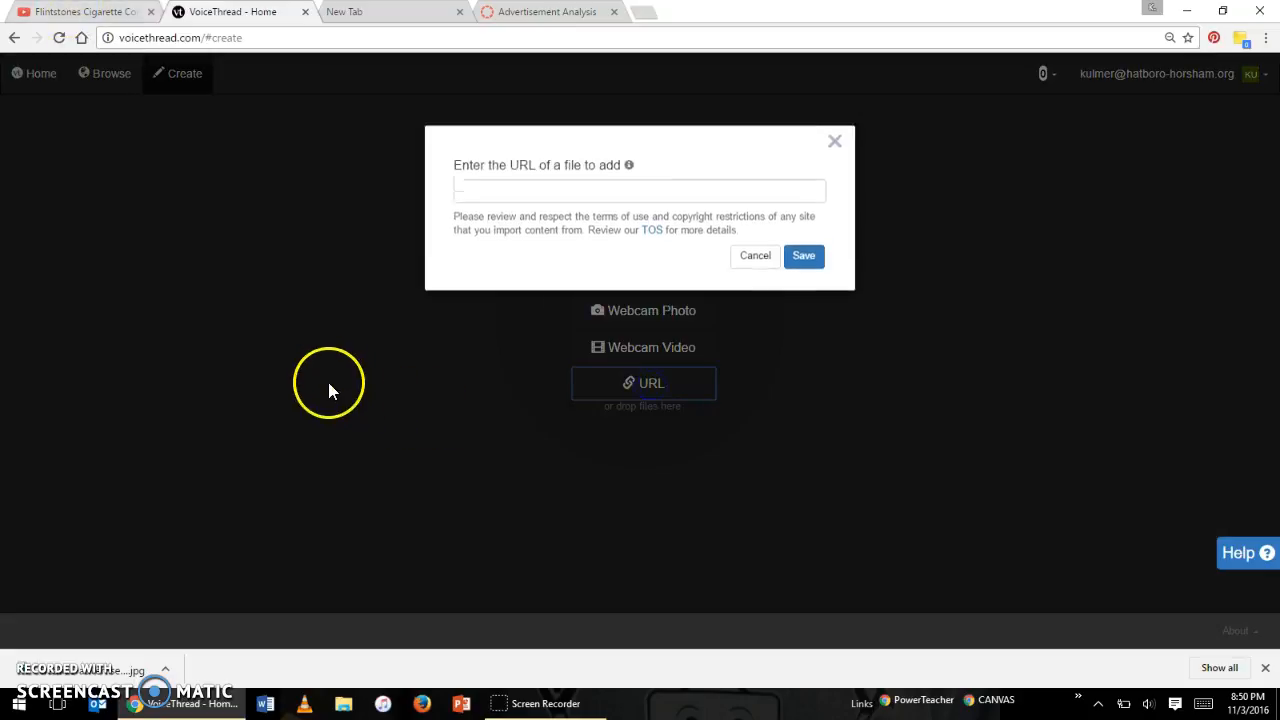
pyautogui.click(80, 12)
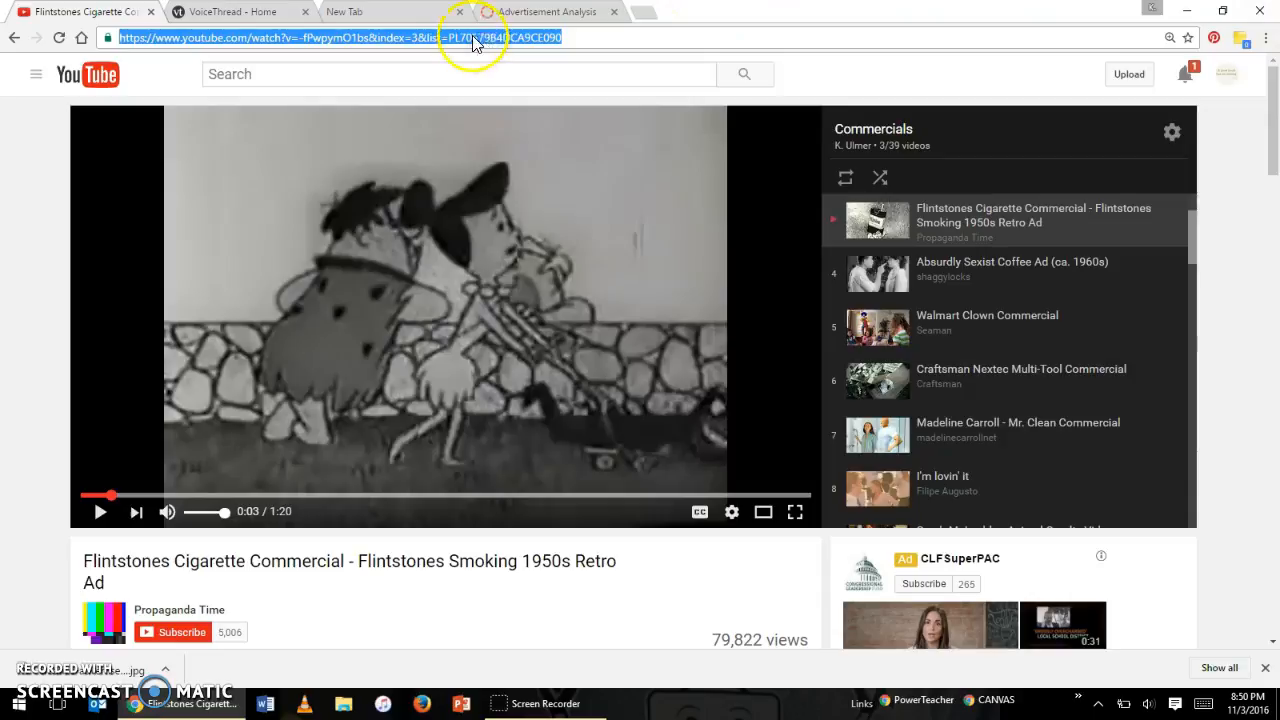
pyautogui.click(240, 12)
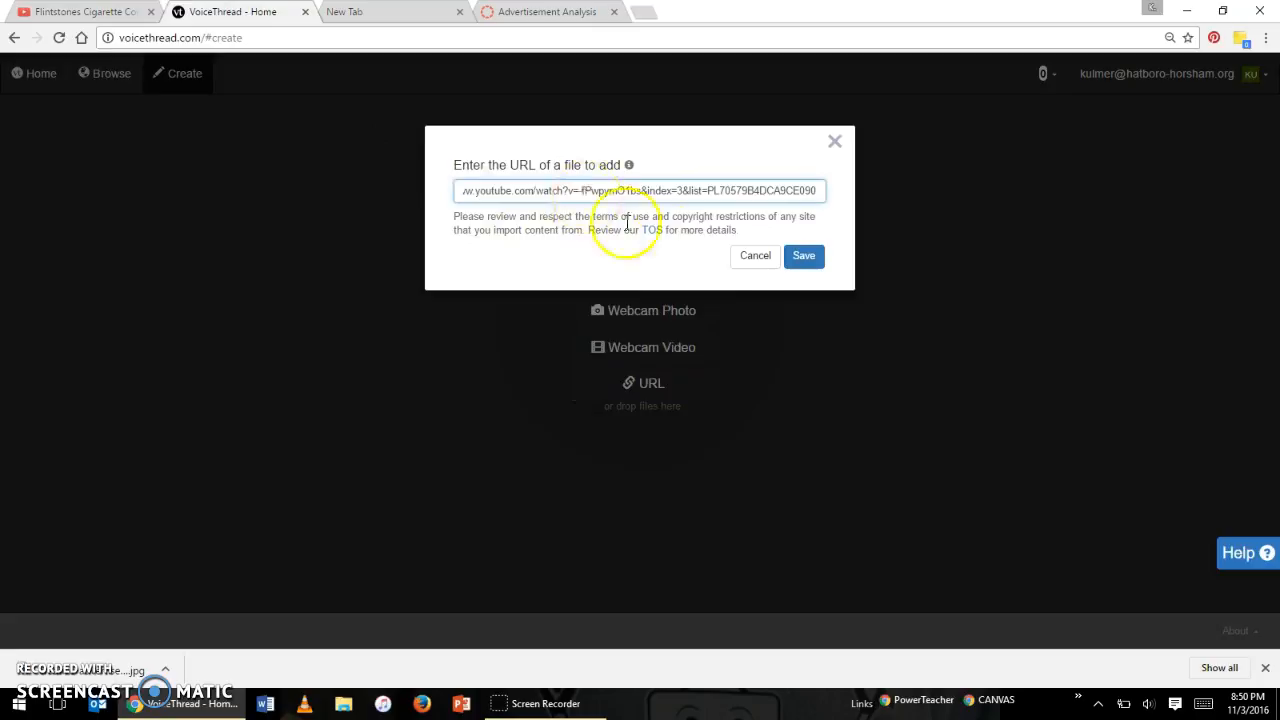
pyautogui.click(804, 256)
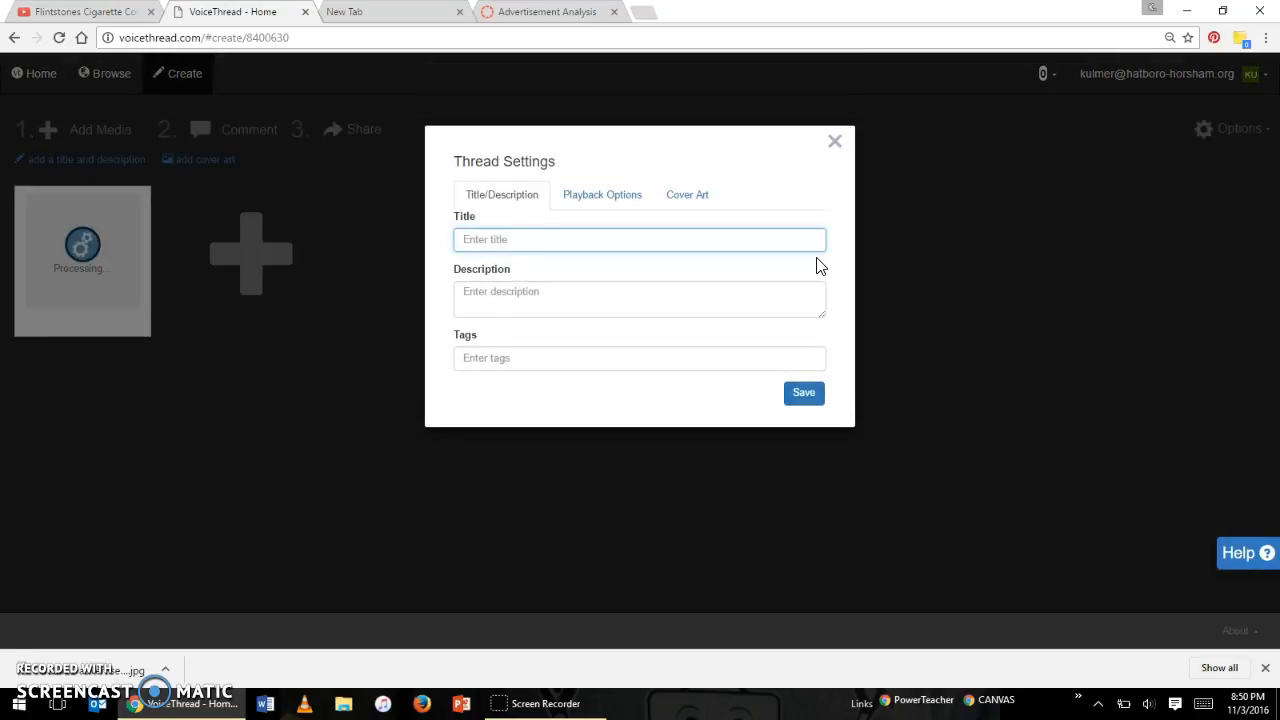
# Title the thread 'Flintstones Commercial Analysis', save it, and check the processed slide thumbnail
pyautogui.write('Flintstones Commercial Analysis')
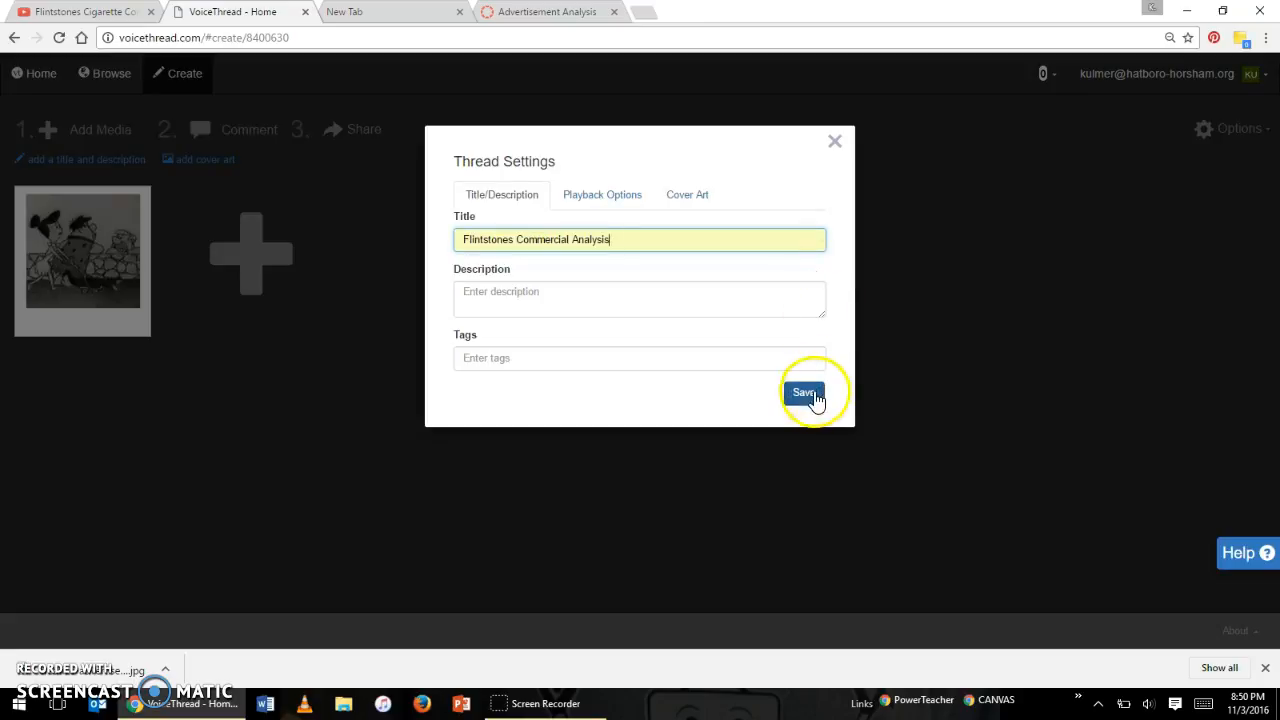
pyautogui.click(804, 392)
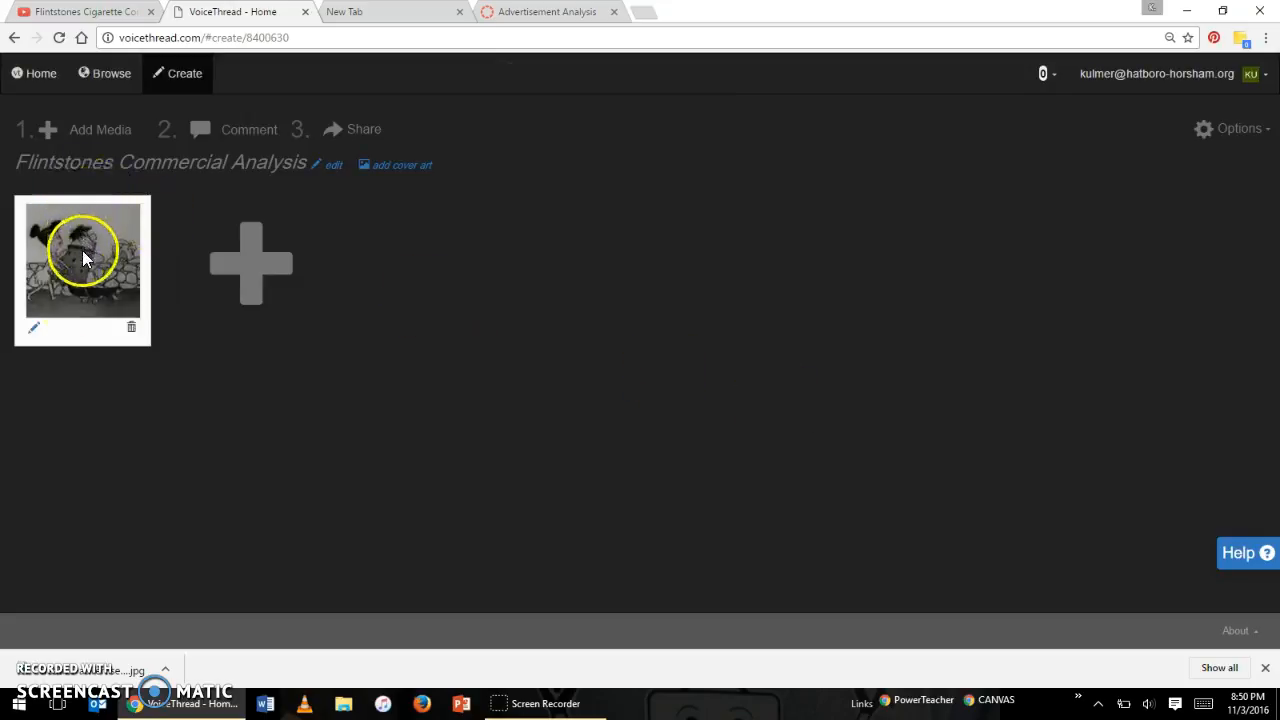
pyautogui.moveTo(70, 290)
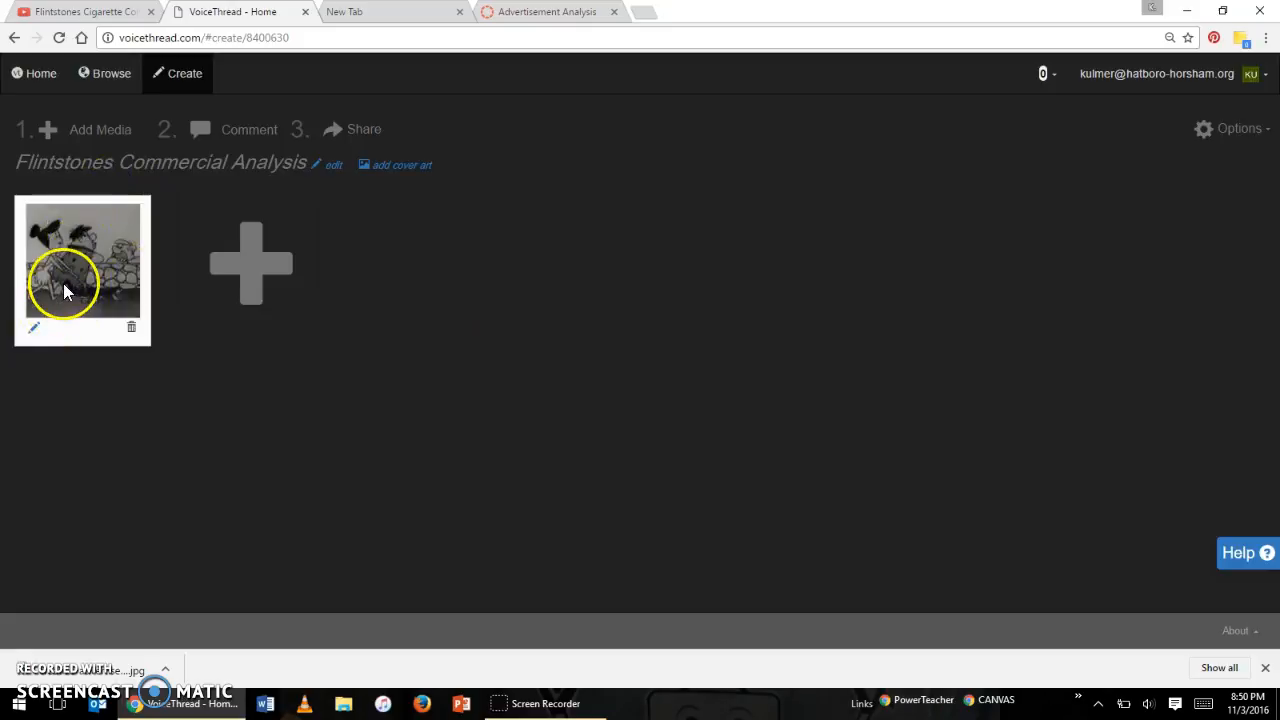
pyautogui.click(84, 260)
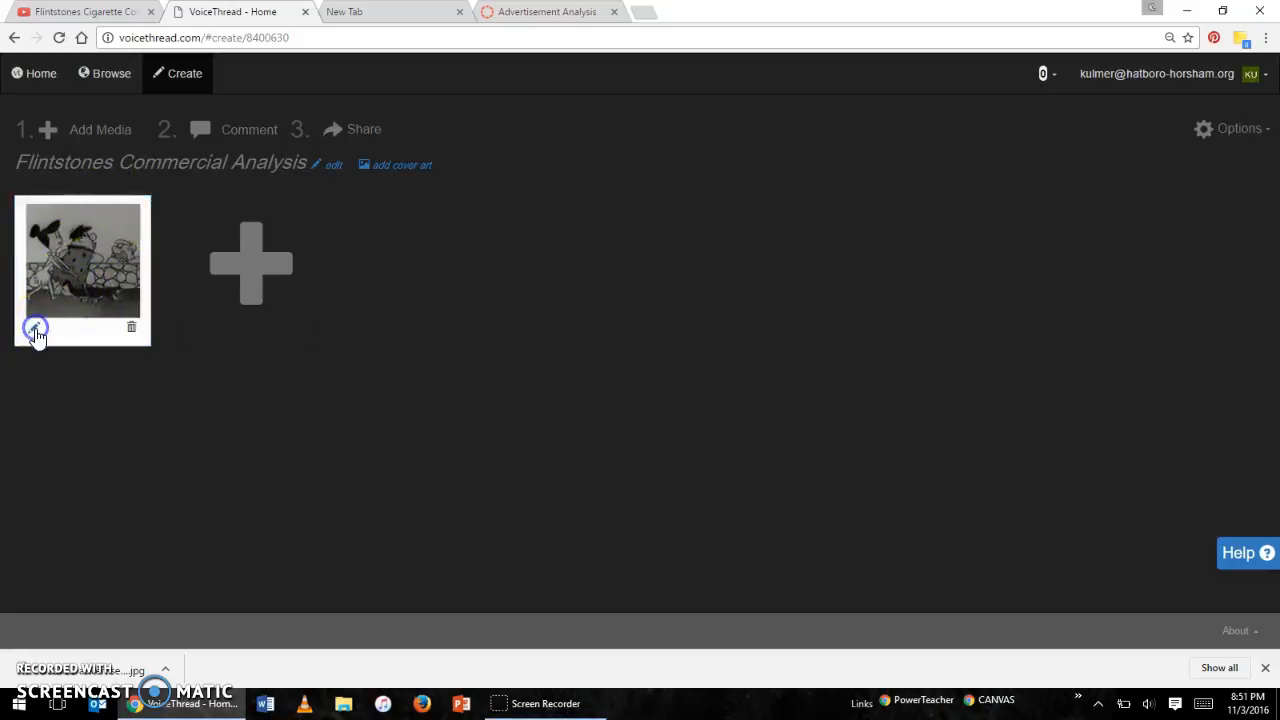
pyautogui.click(36, 328)
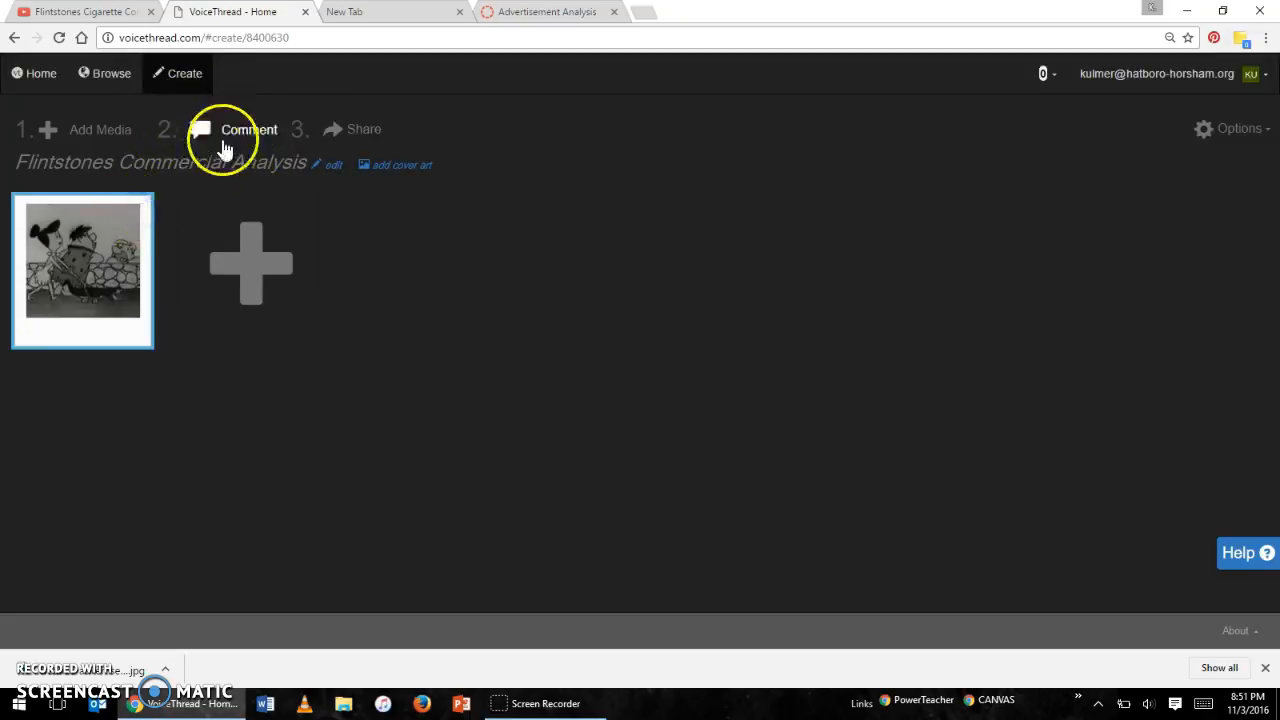
# Open the commercial in the commenting view, play it, and reveal the comment-type choices
pyautogui.click(84, 260)
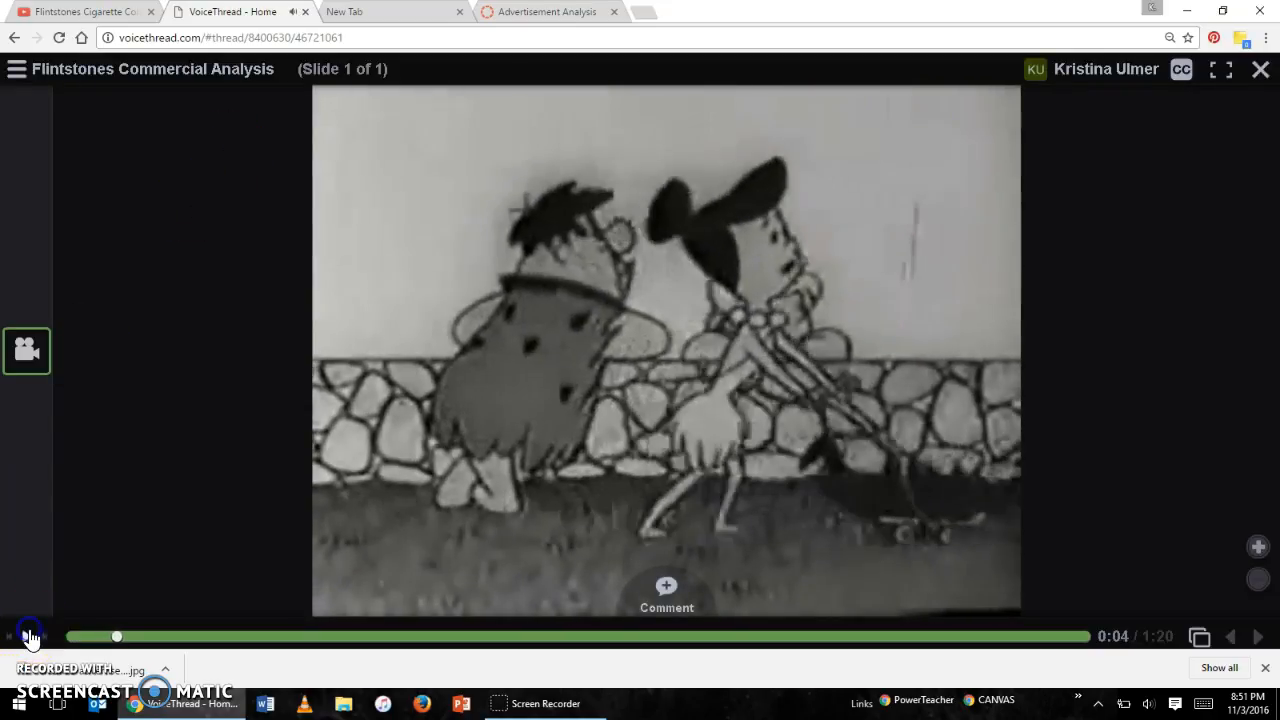
pyautogui.click(28, 636)
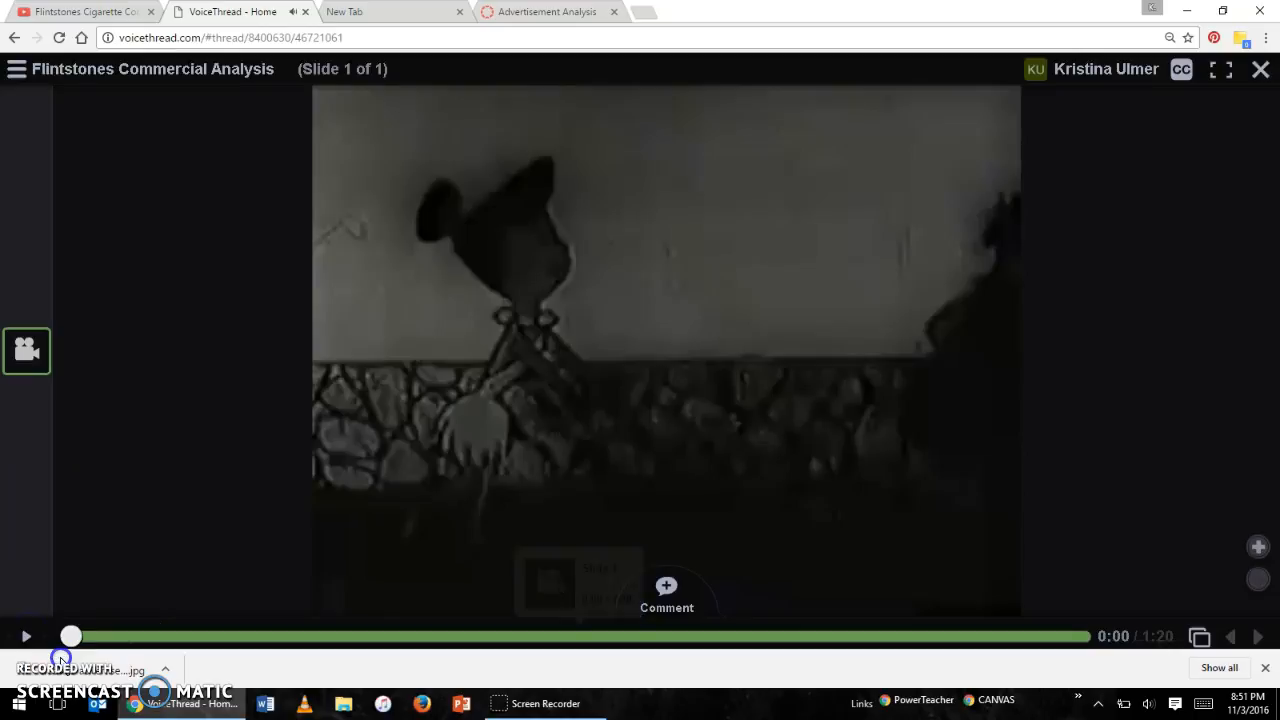
pyautogui.moveTo(668, 588)
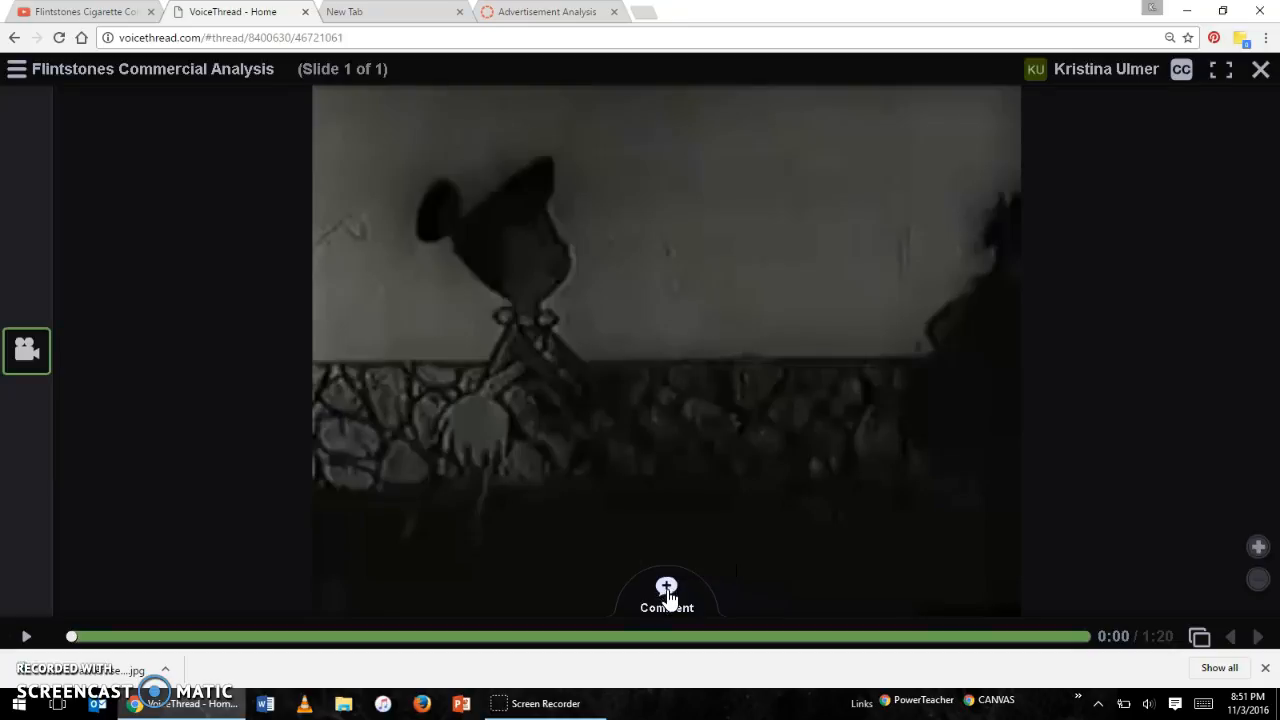
pyautogui.click(666, 588)
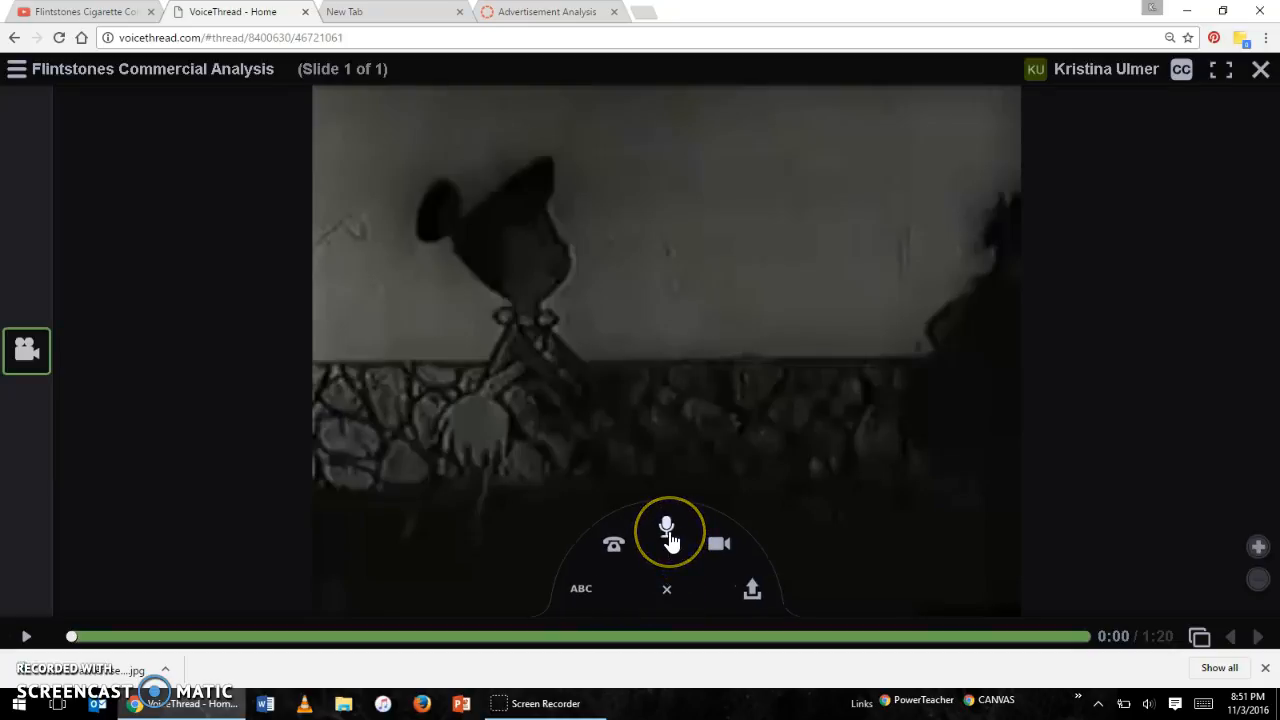
pyautogui.moveTo(666, 528)
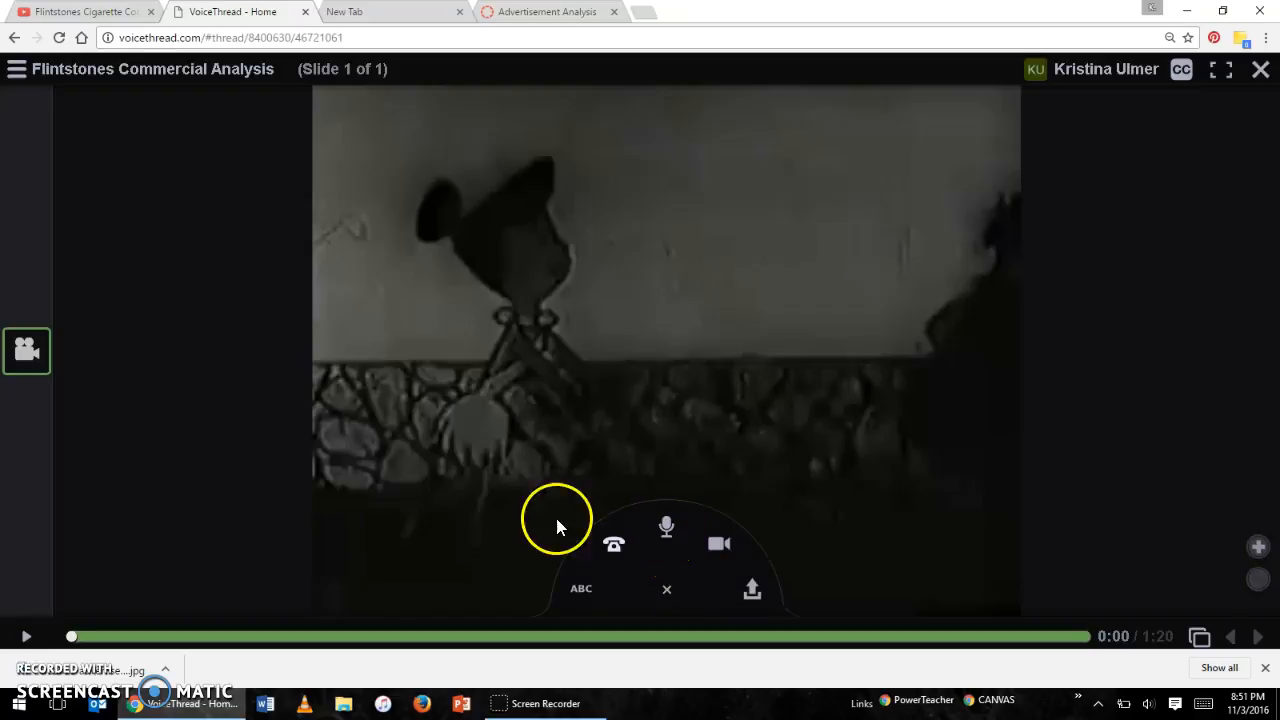
pyautogui.moveTo(216, 548)
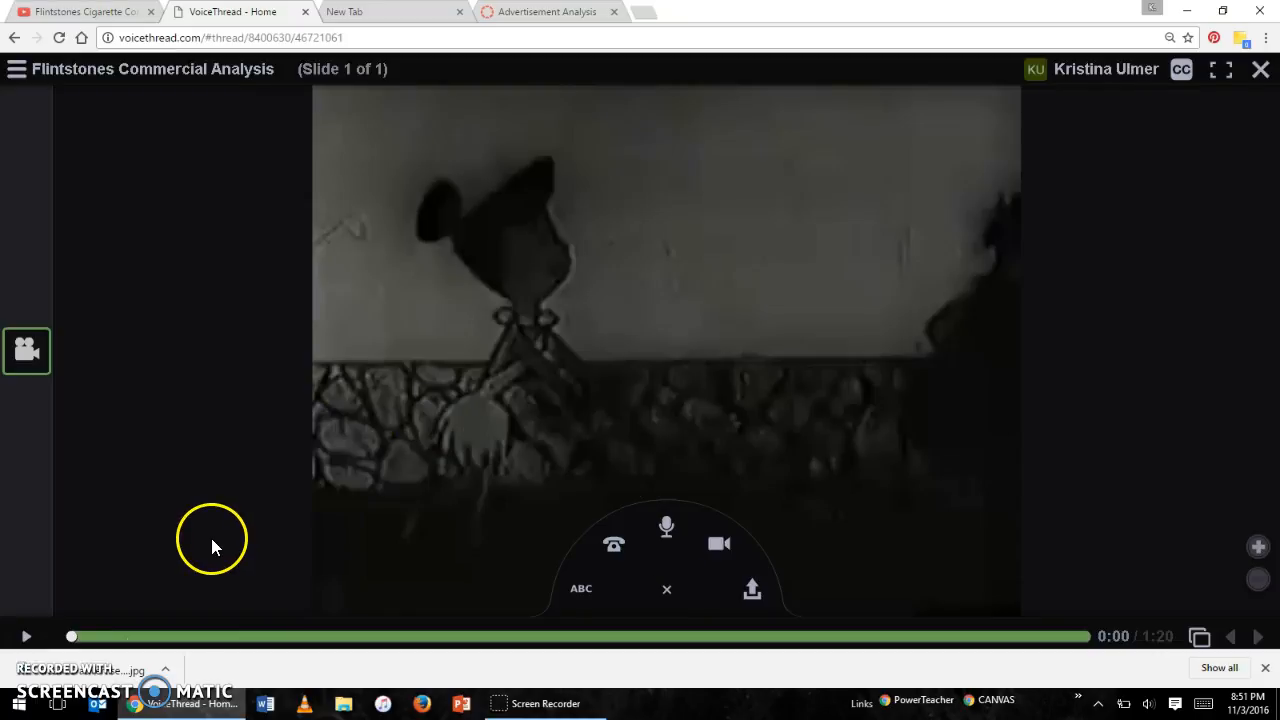
pyautogui.moveTo(214, 544)
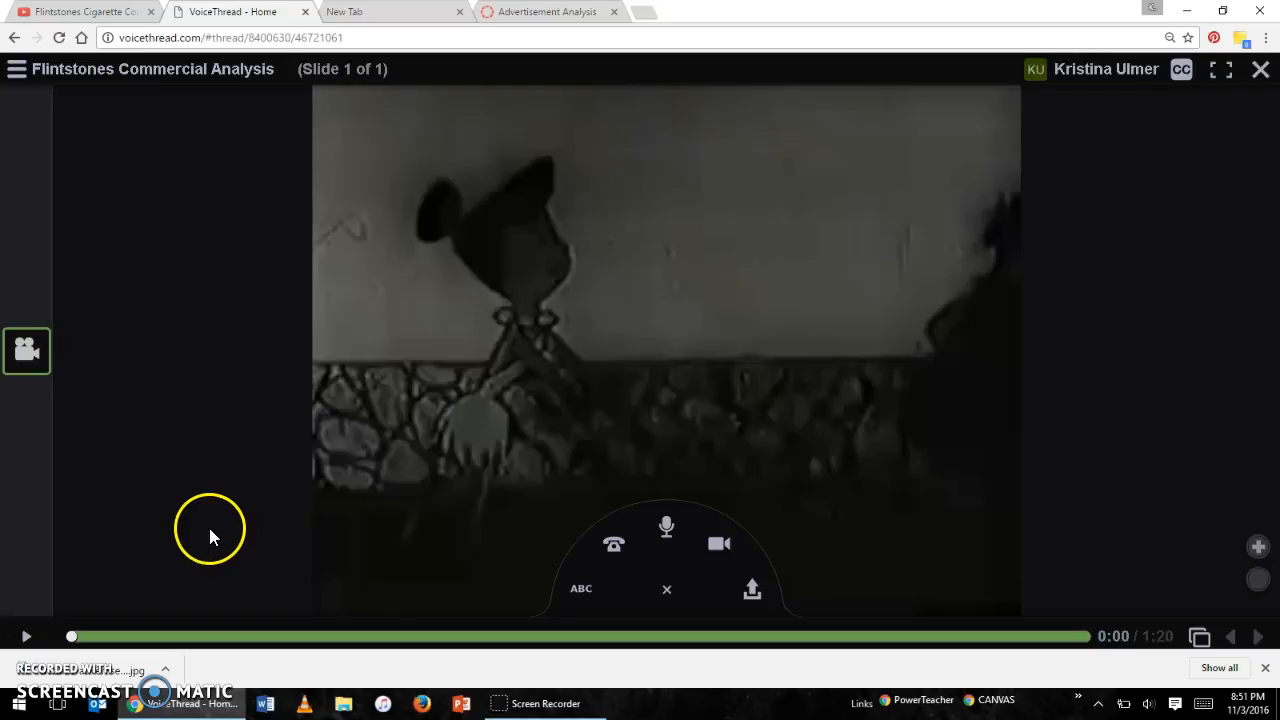
pyautogui.moveTo(210, 530)
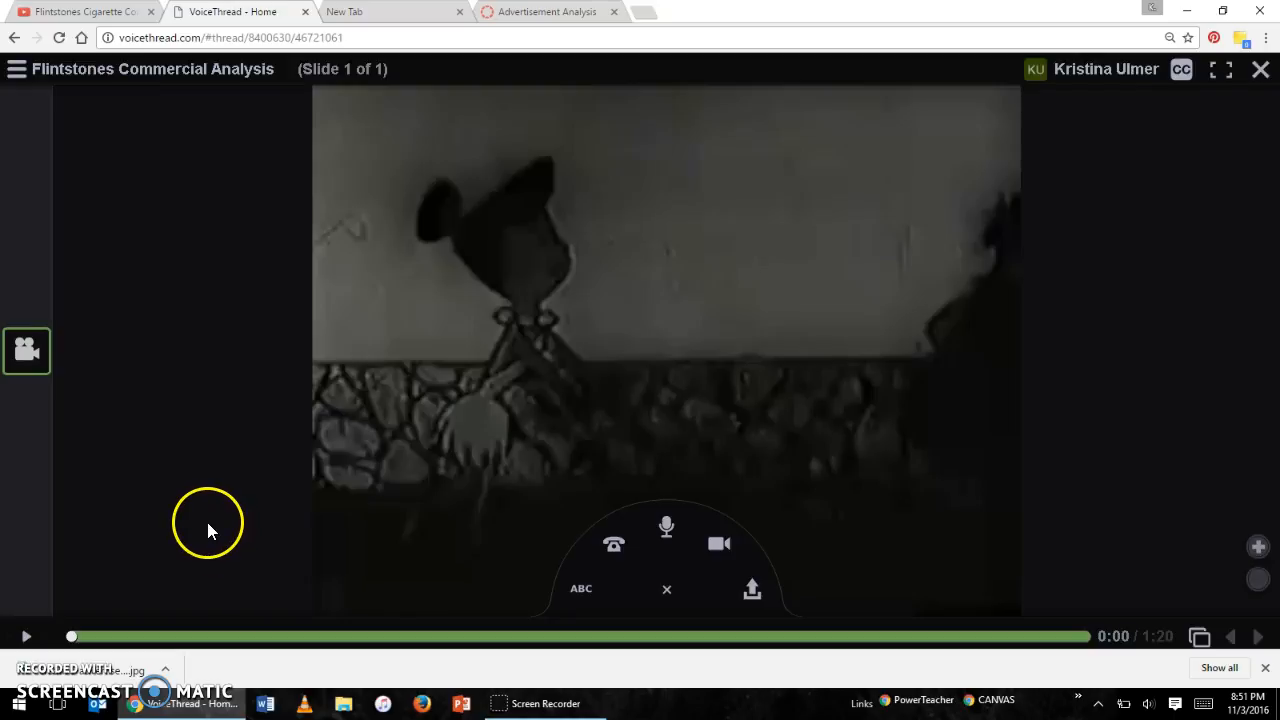
pyautogui.moveTo(572, 516)
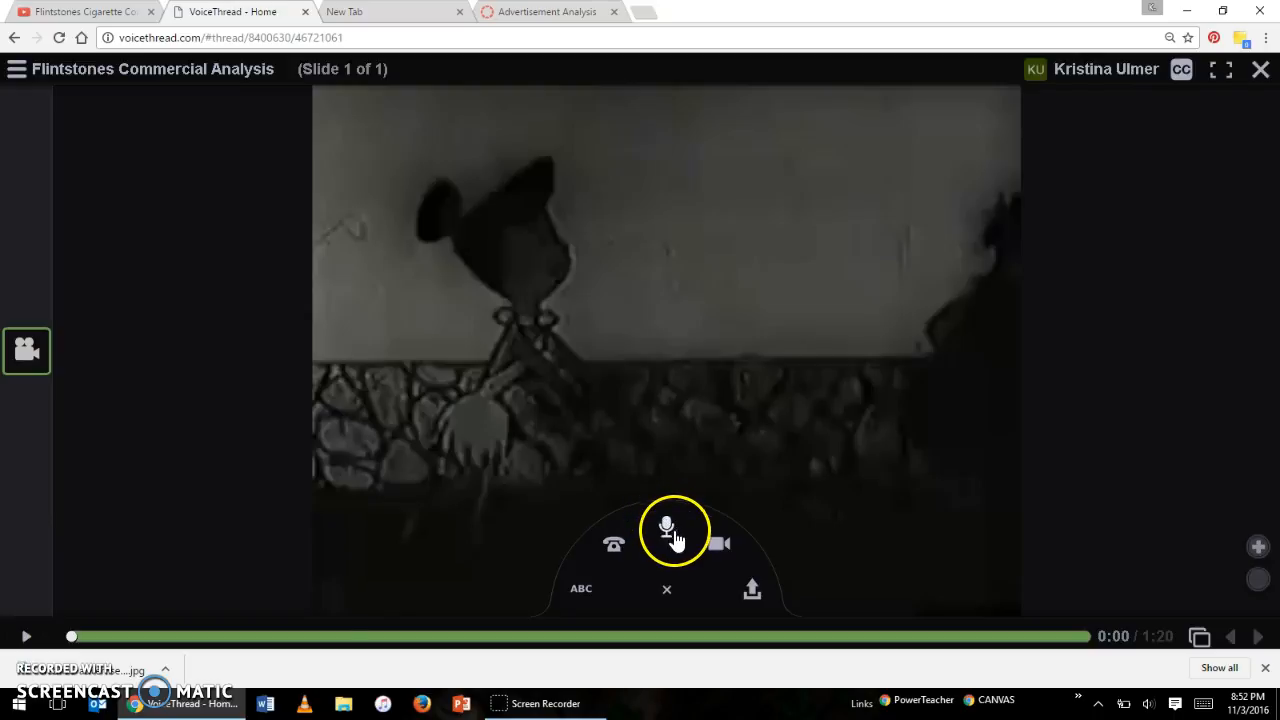
# Start a microphone comment, allow Flash microphone access, skip the countdown and retry after the warning
pyautogui.click(668, 530)
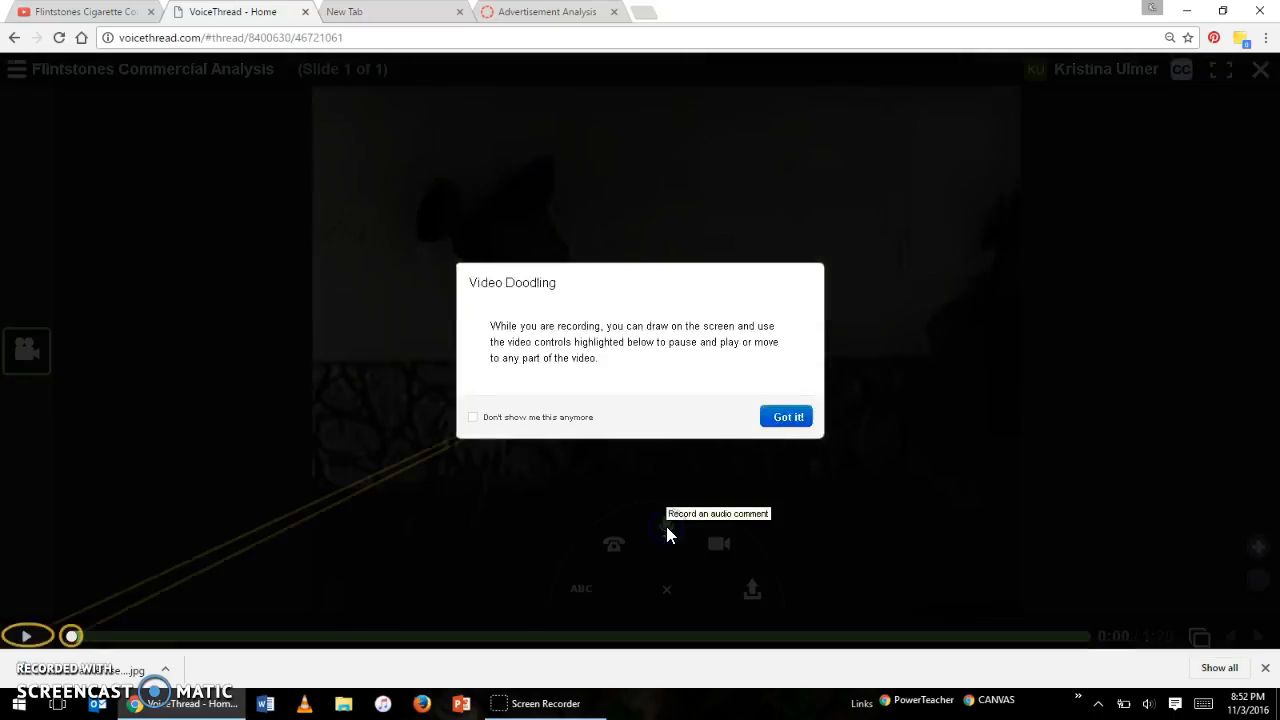
pyautogui.moveTo(758, 374)
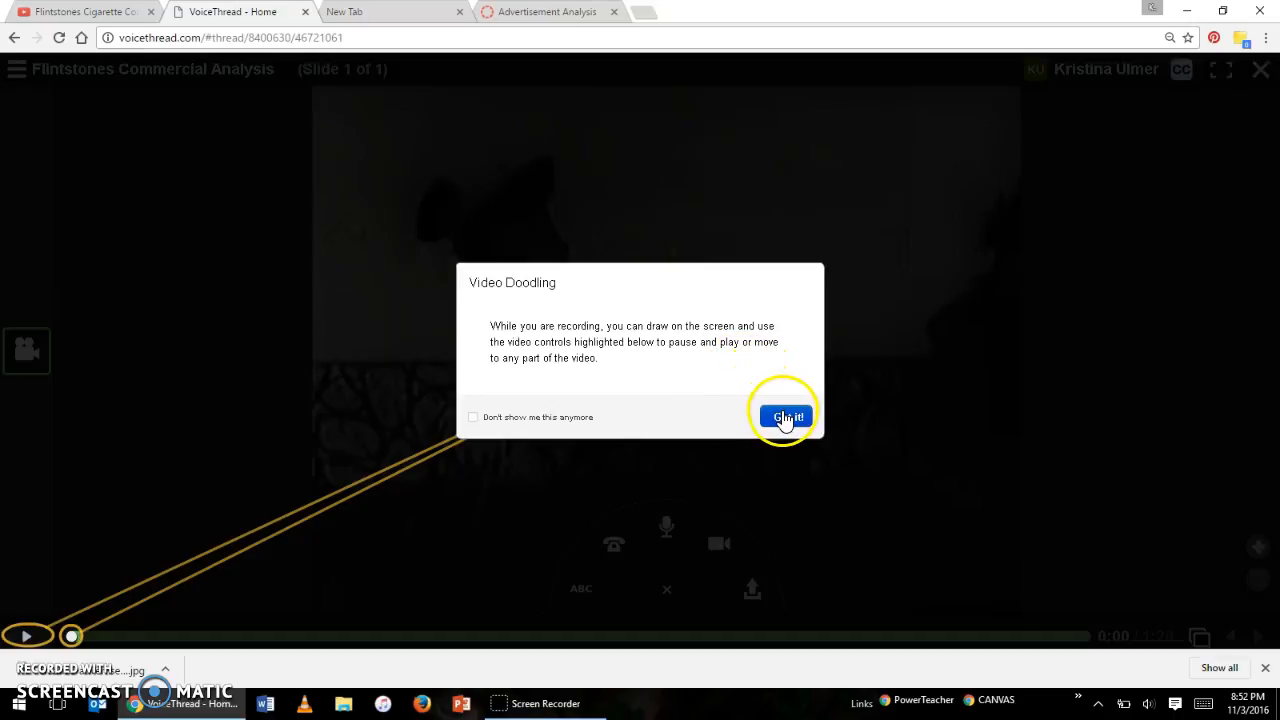
pyautogui.click(786, 416)
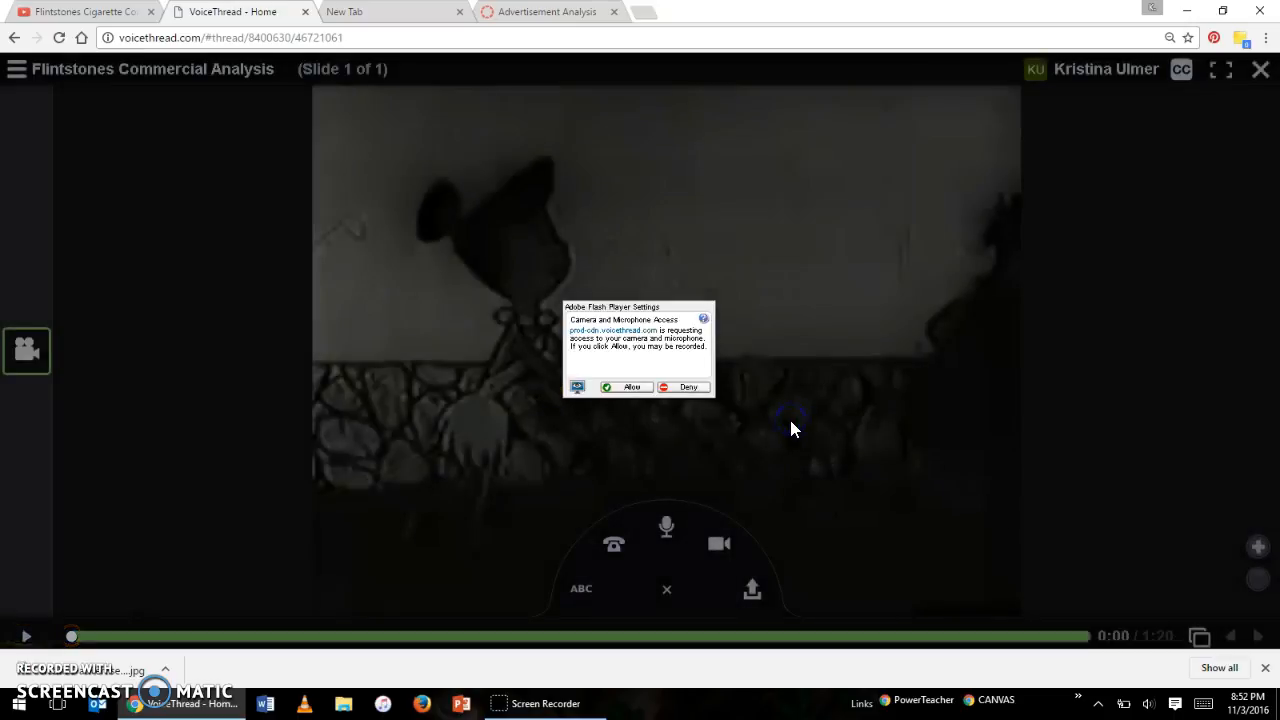
pyautogui.click(630, 388)
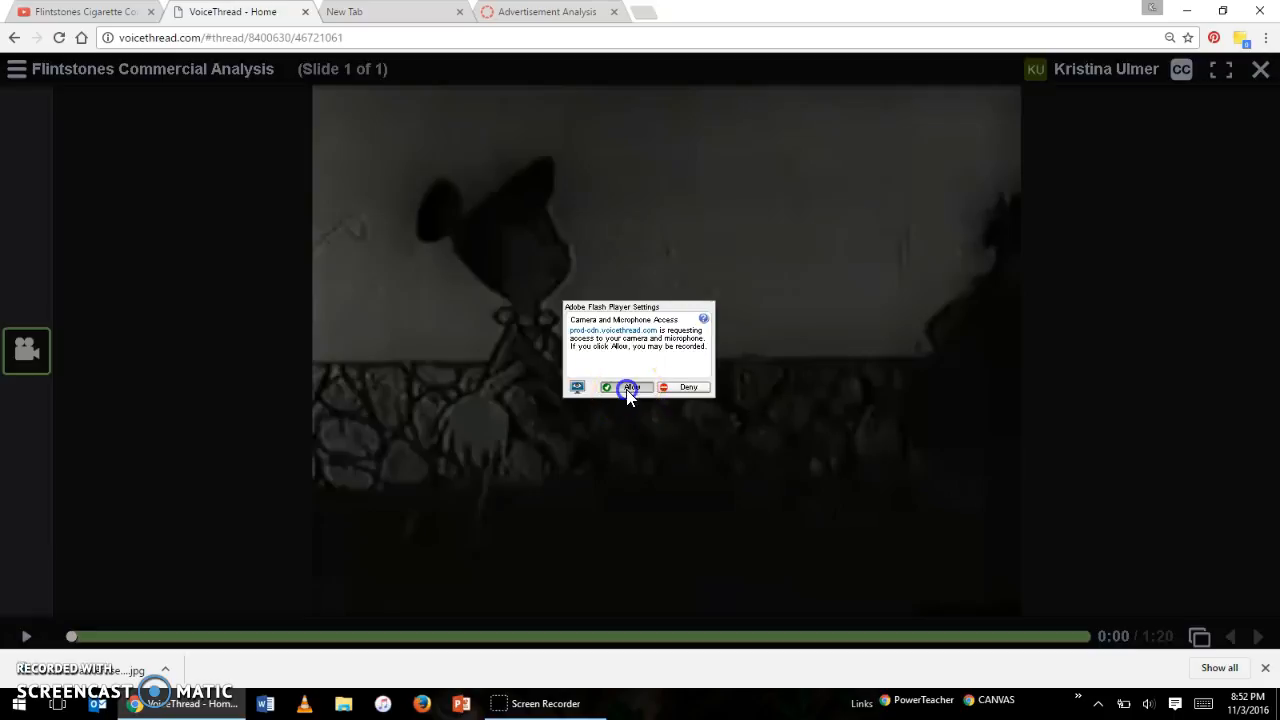
pyautogui.click(630, 388)
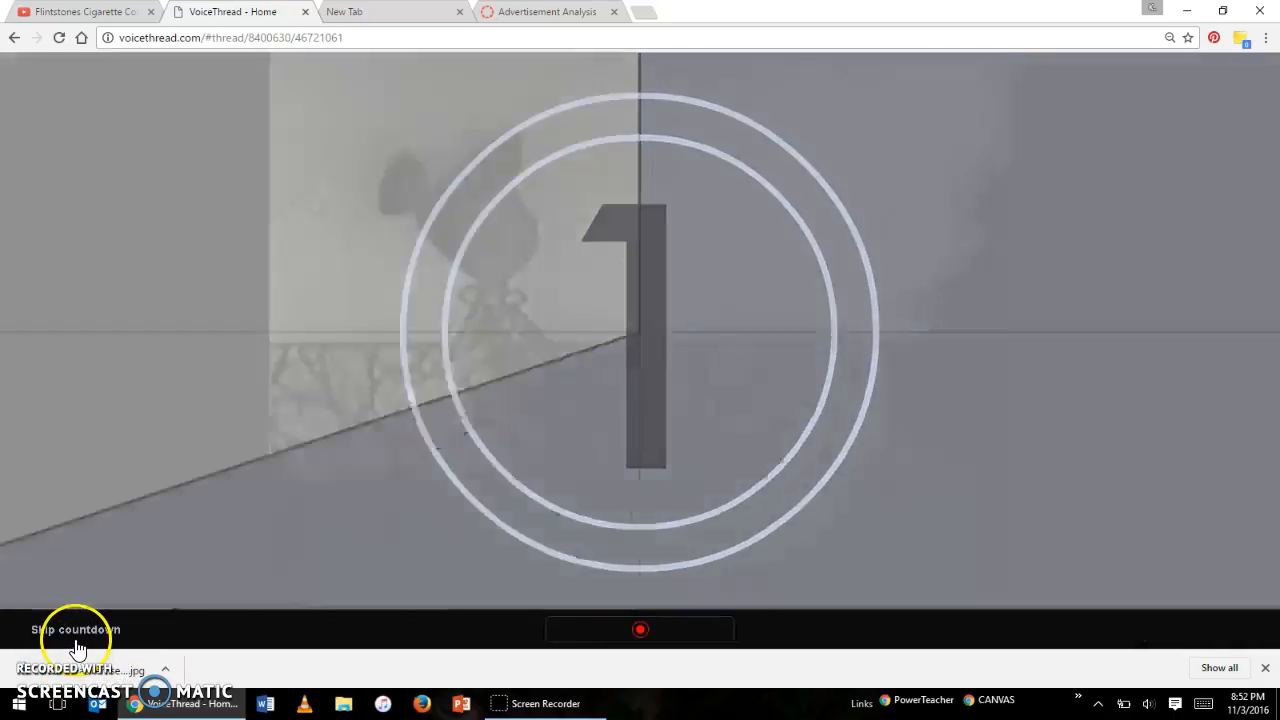
pyautogui.click(76, 628)
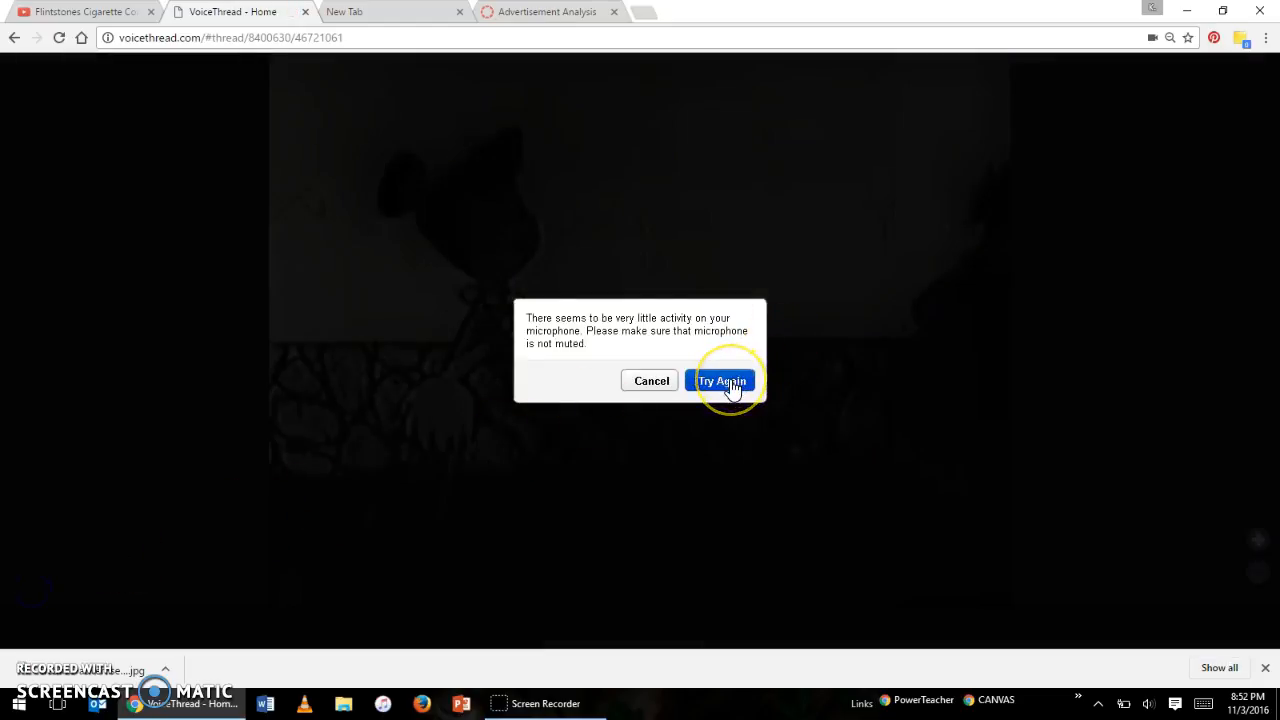
pyautogui.click(724, 380)
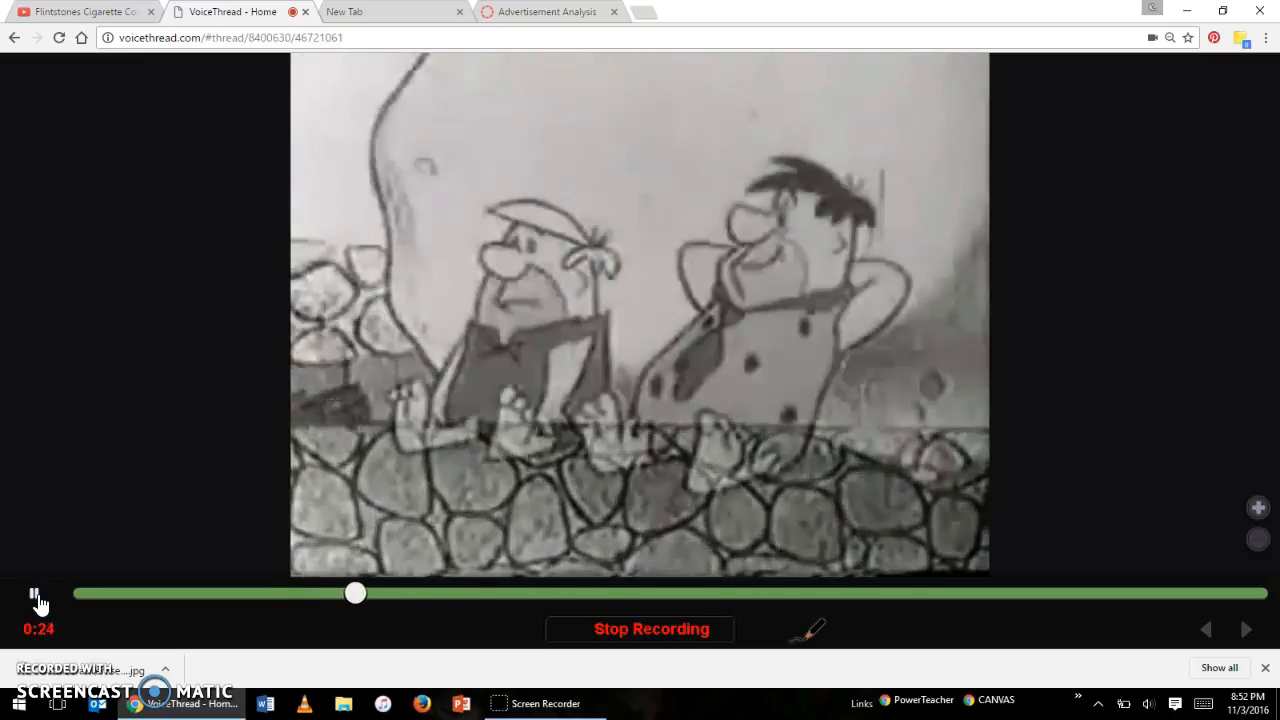
# Narrate while playing the commercial through to the Winston cigarette pack scene
pyautogui.click(38, 592)
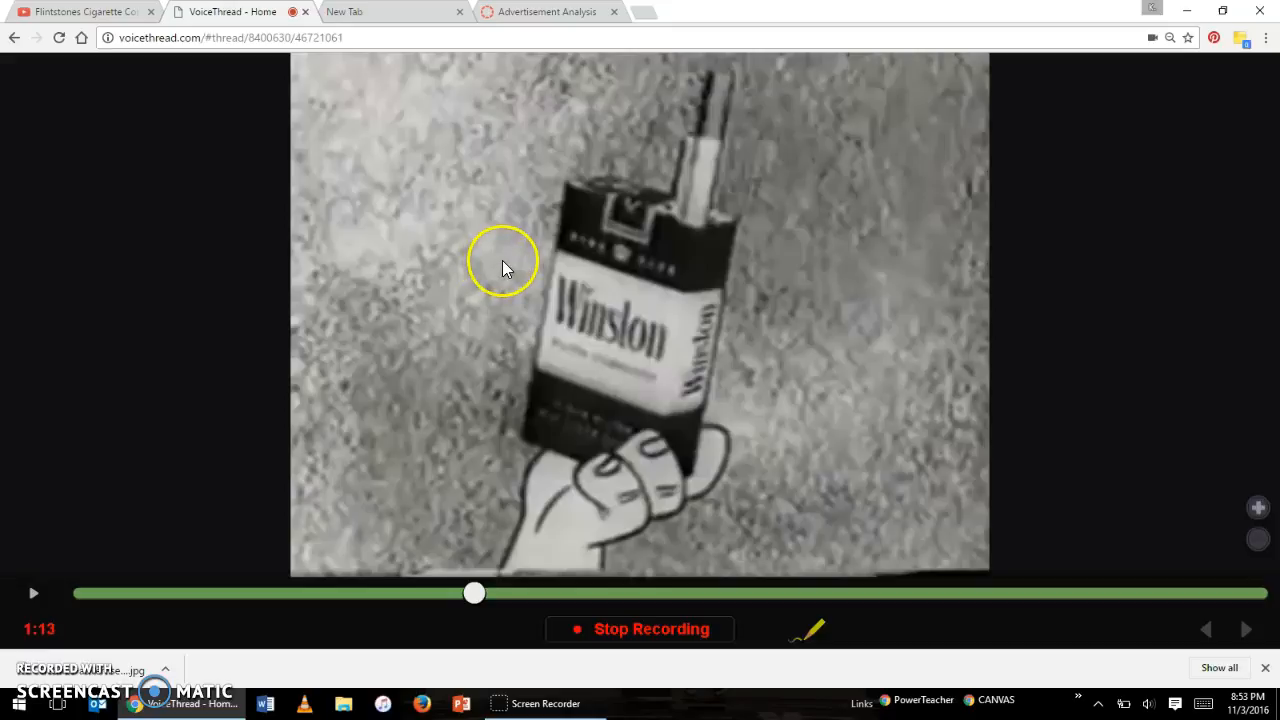
# Doodle a circle around the cigarette in Fred's hand and stop recording to save the comment
pyautogui.moveTo(504, 268); pyautogui.dragTo(640, 230)
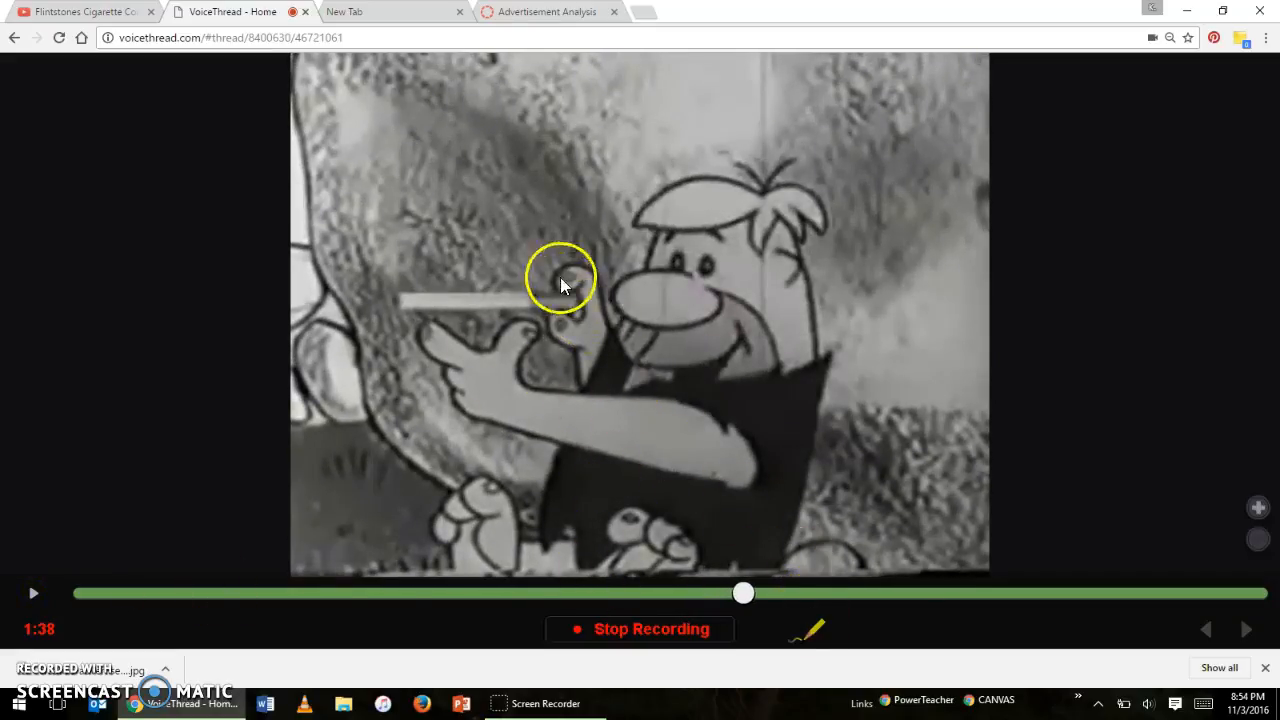
pyautogui.moveTo(560, 290); pyautogui.dragTo(484, 250)
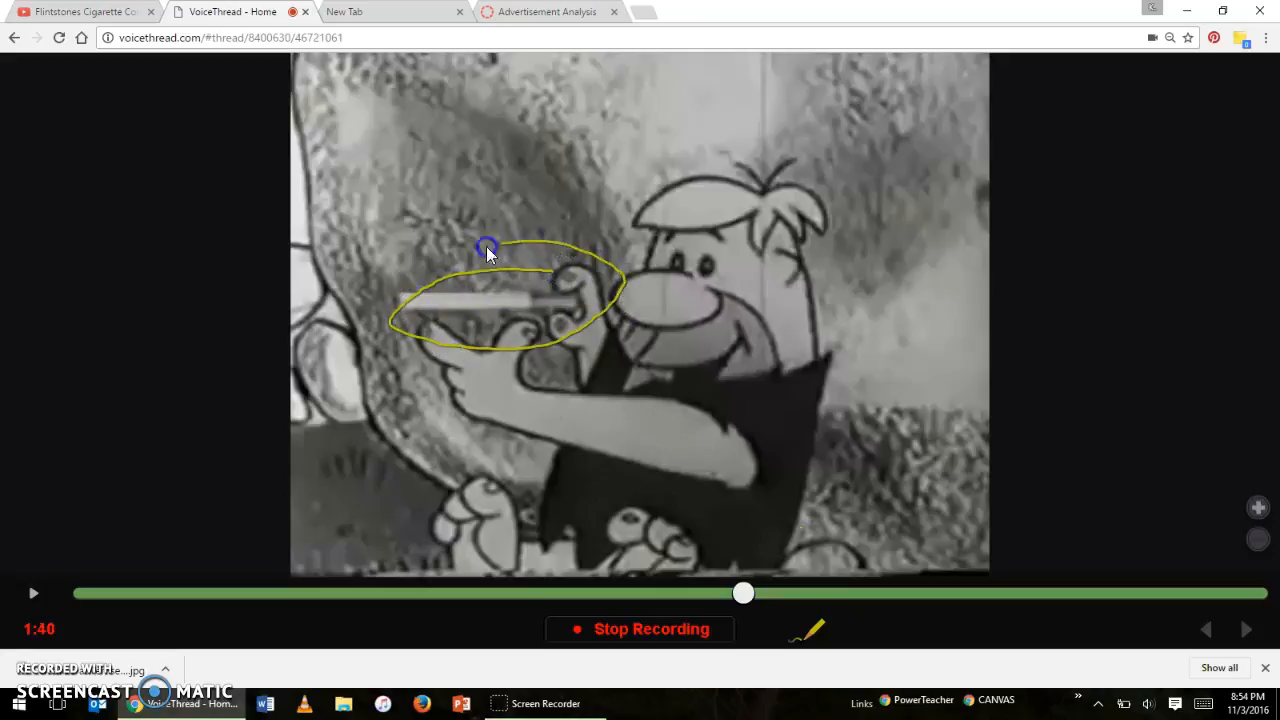
pyautogui.moveTo(488, 248); pyautogui.dragTo(422, 302)
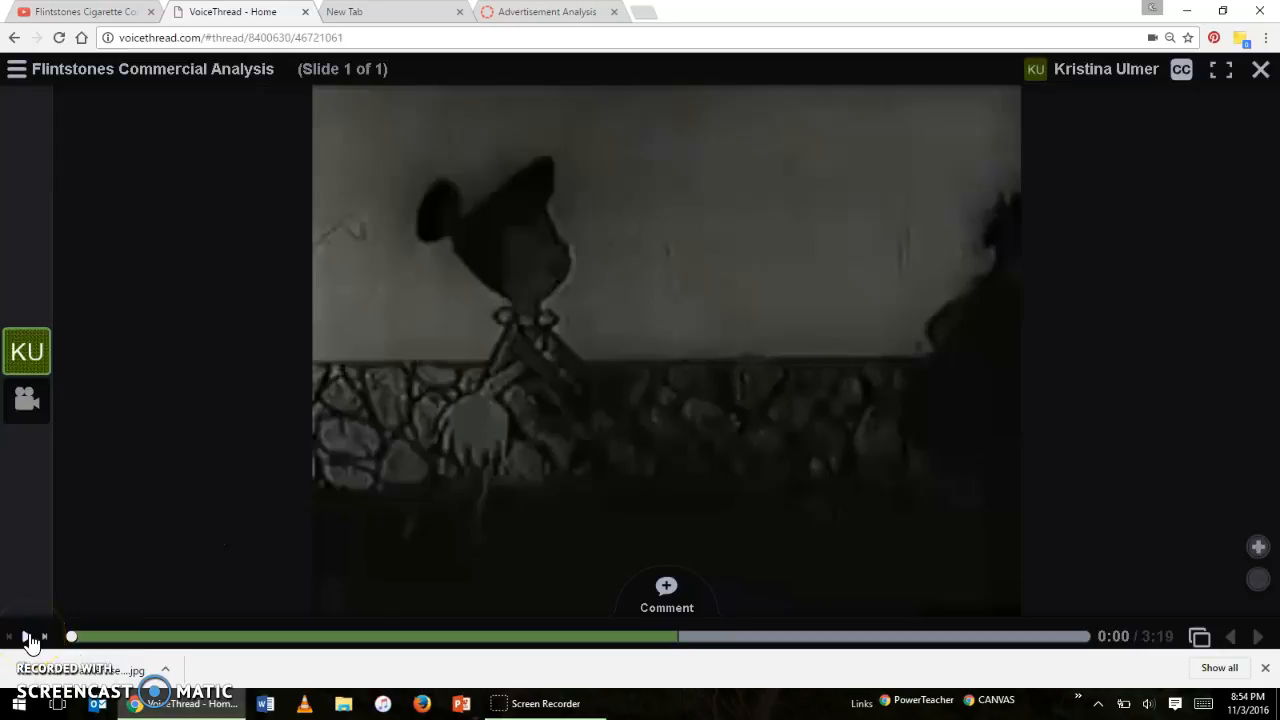
# Copy the thread's share link from the Share dialog and switch to the Canvas assignment tab
pyautogui.click(28, 636)
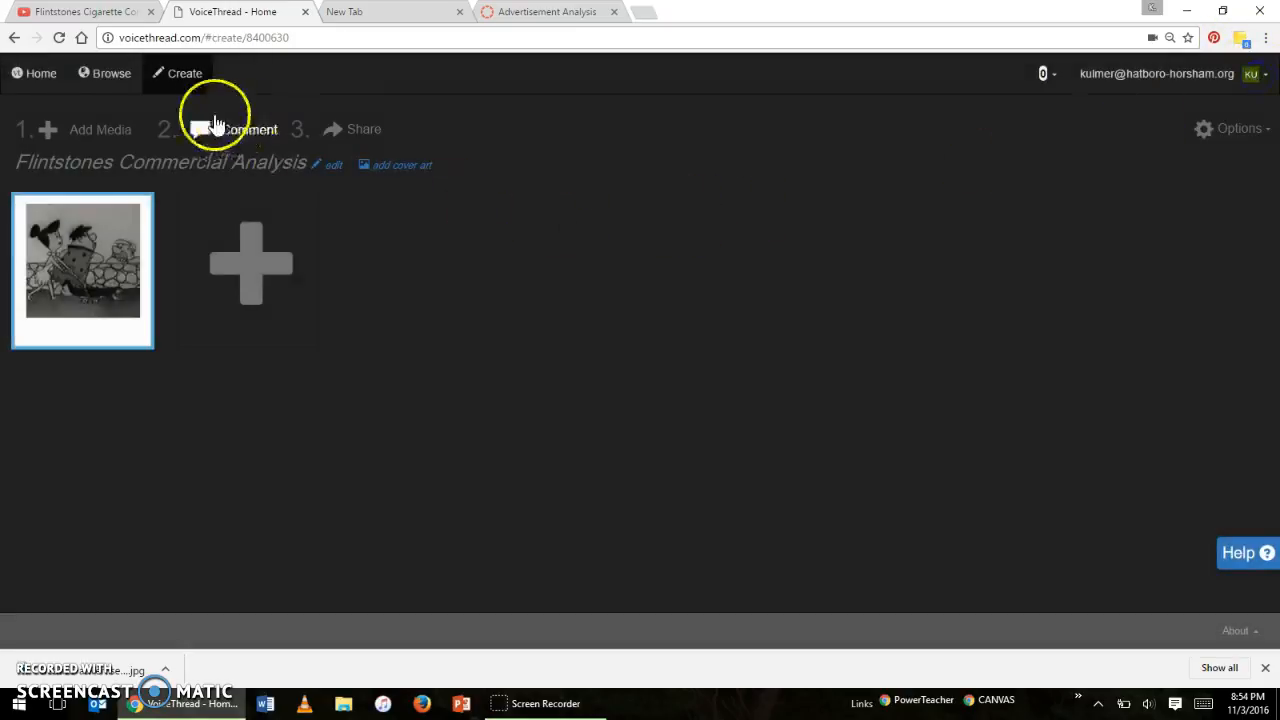
pyautogui.click(364, 128)
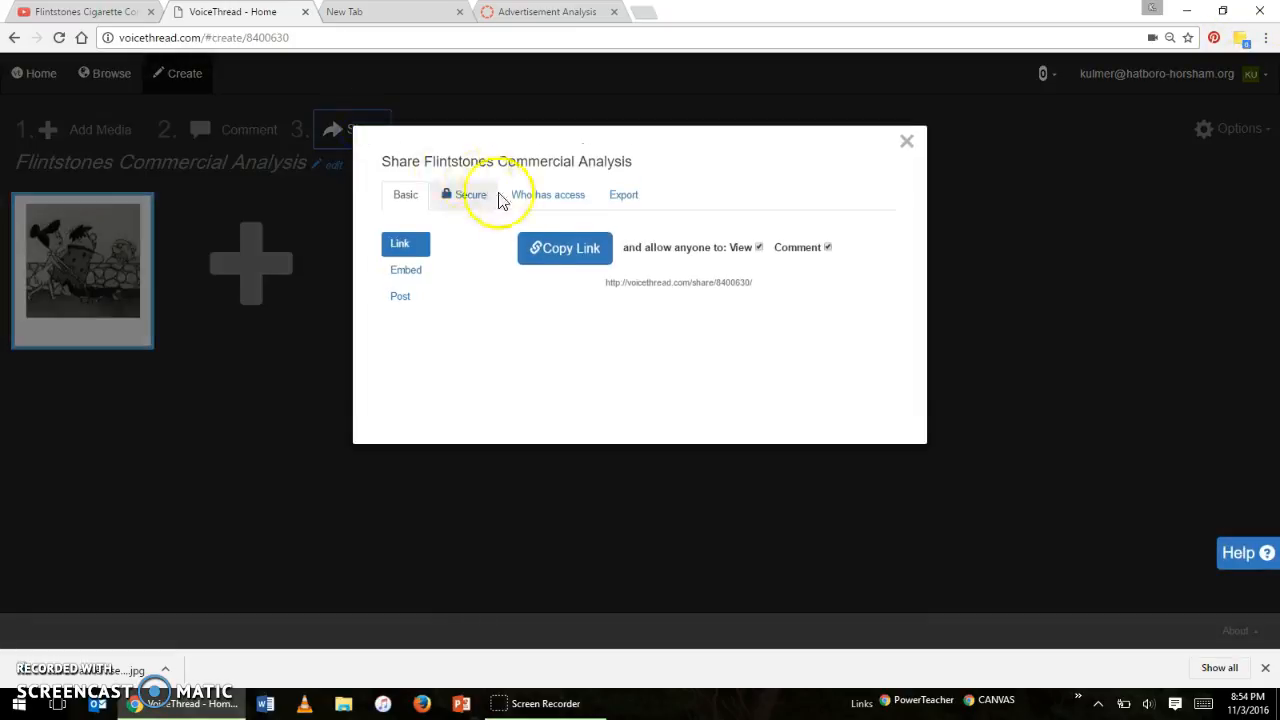
pyautogui.click(564, 248)
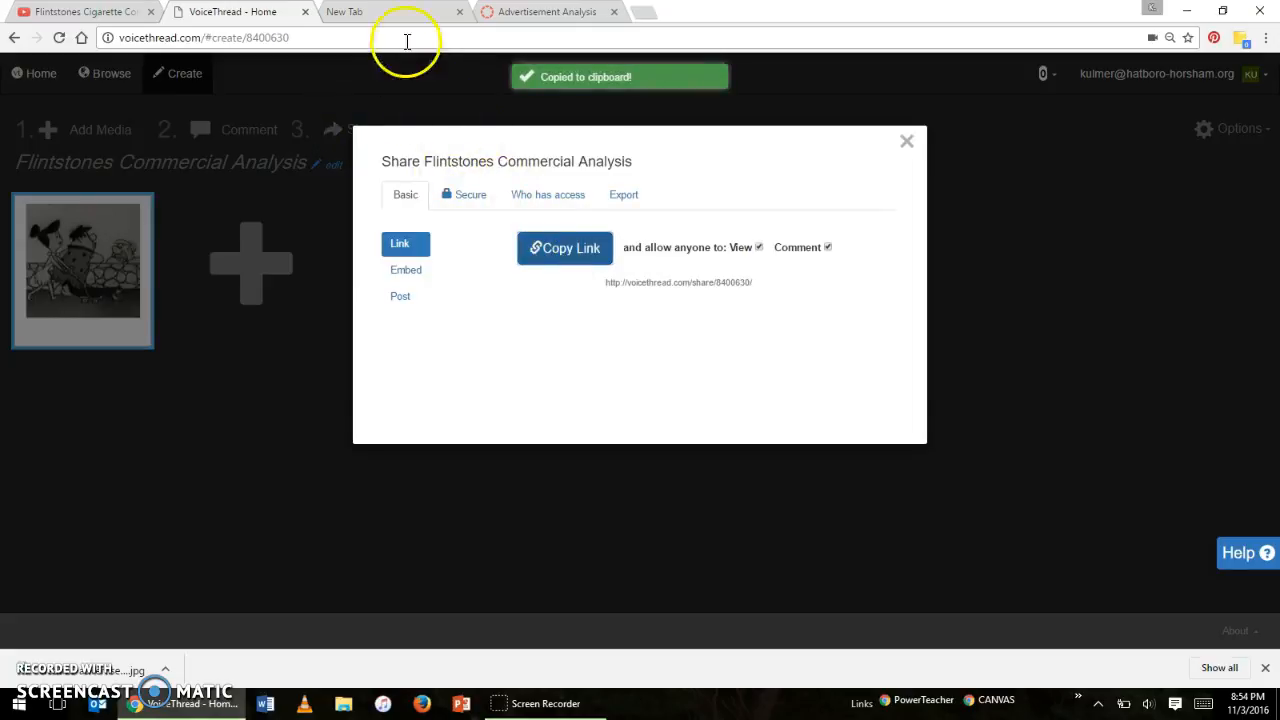
pyautogui.click(544, 12)
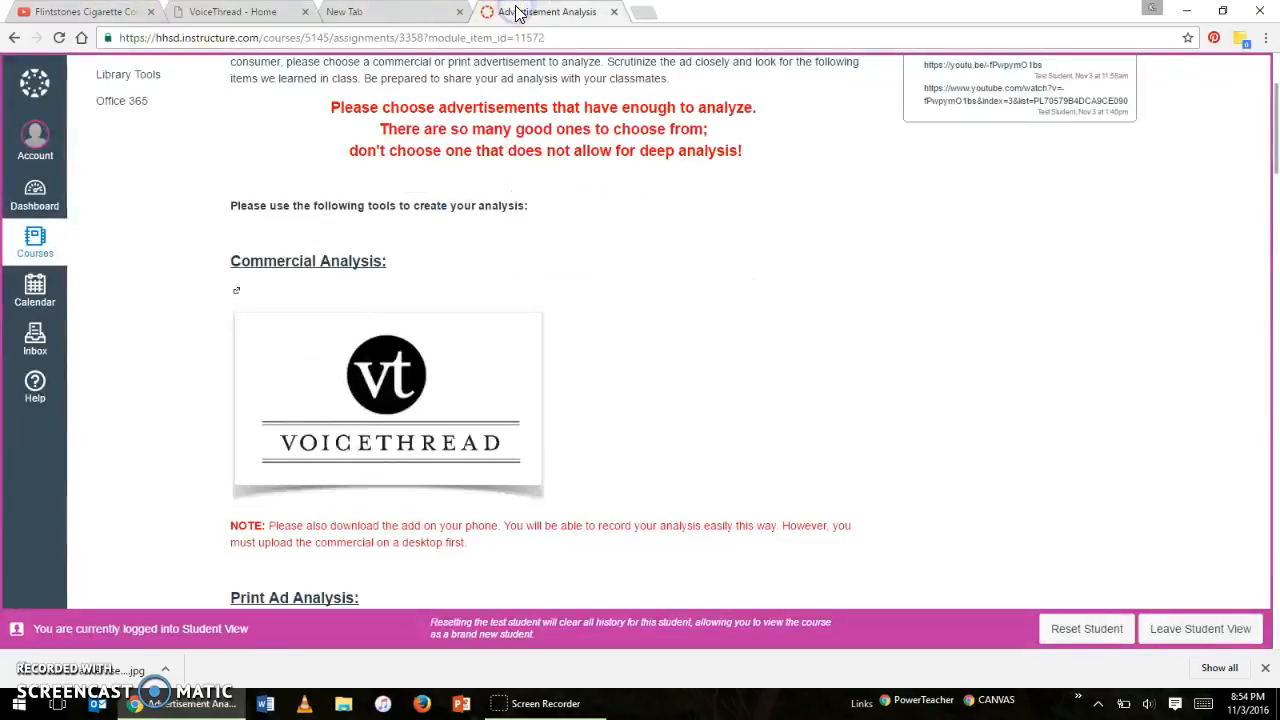
pyautogui.scroll(-3)
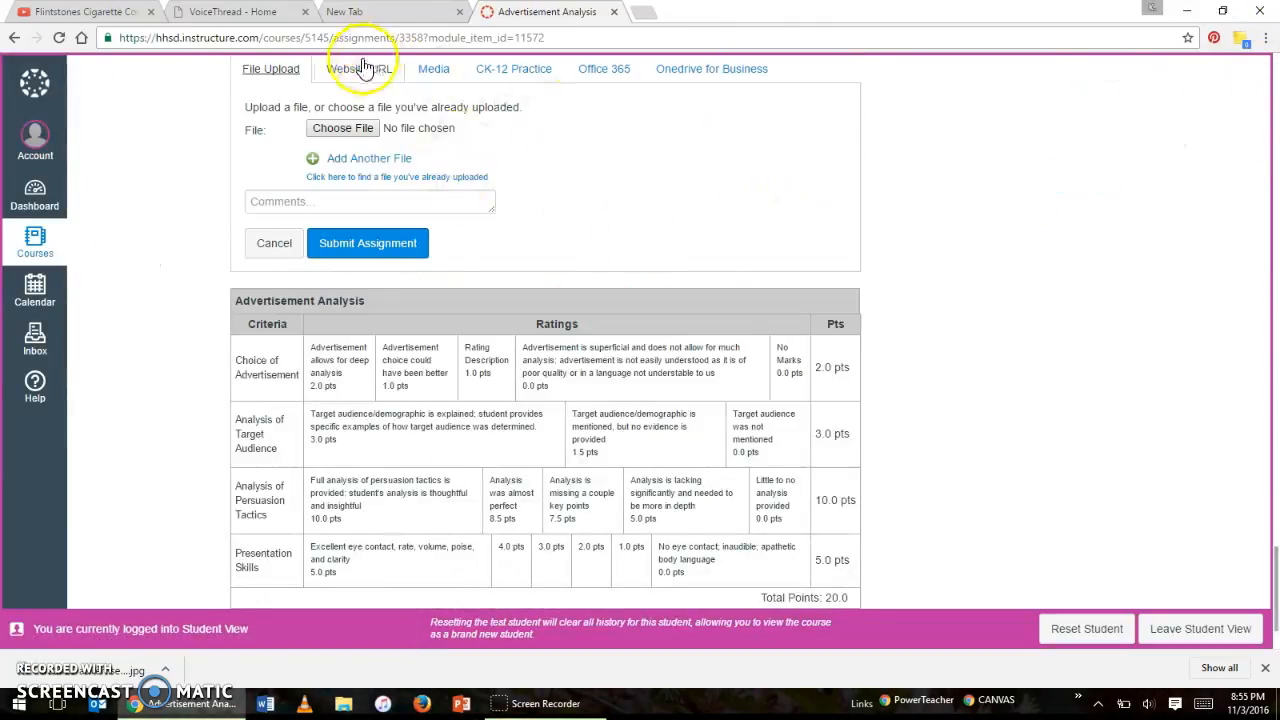
pyautogui.click(358, 68)
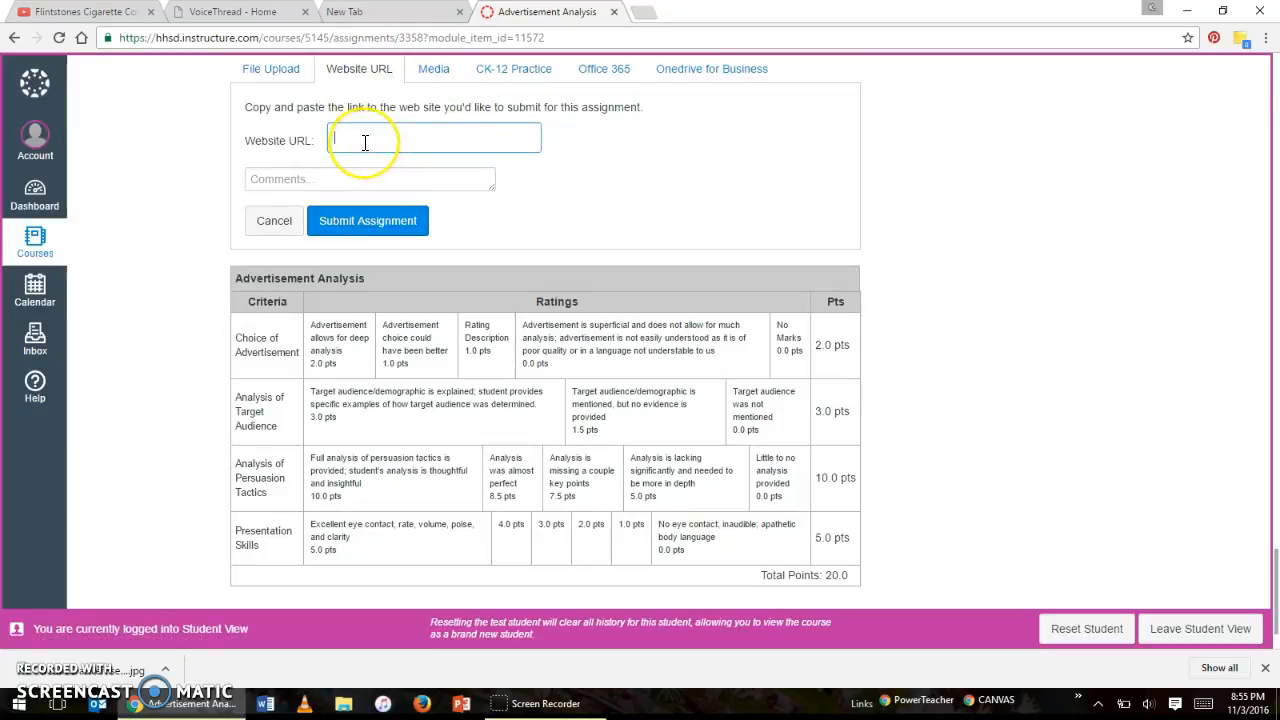
pyautogui.write('http://voicethread.com/share/8400630/')
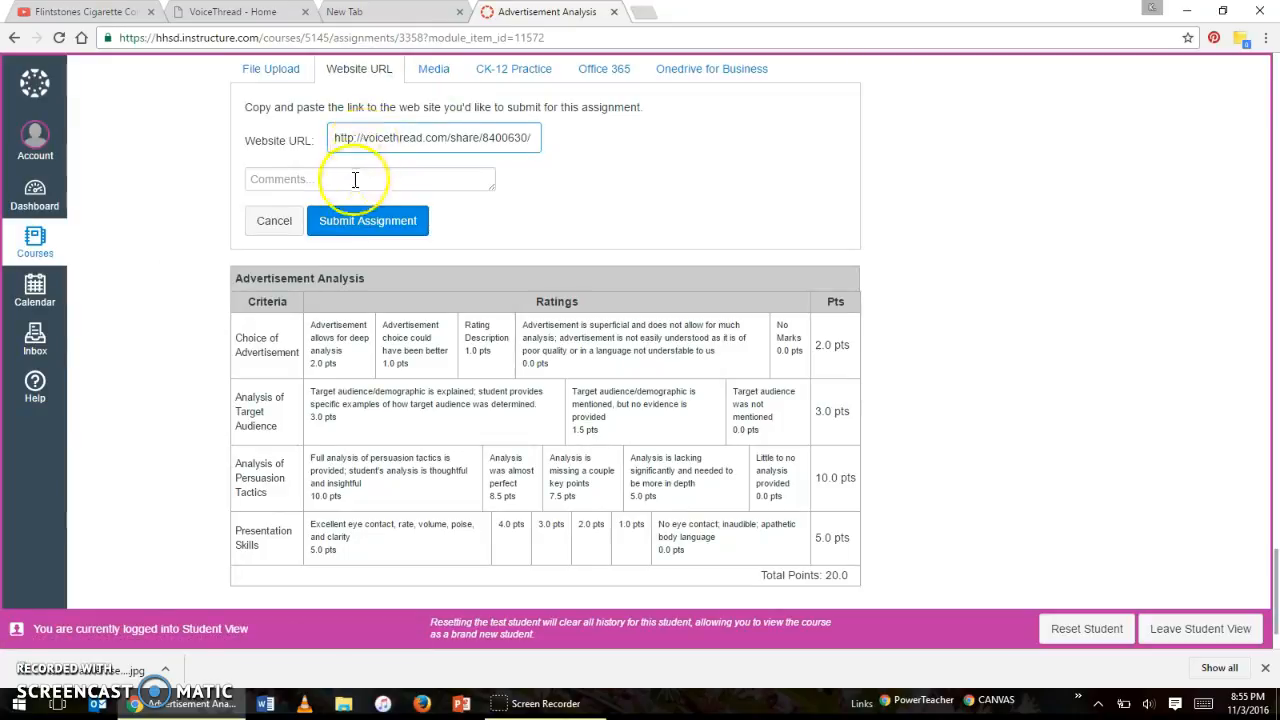
pyautogui.click(76, 12)
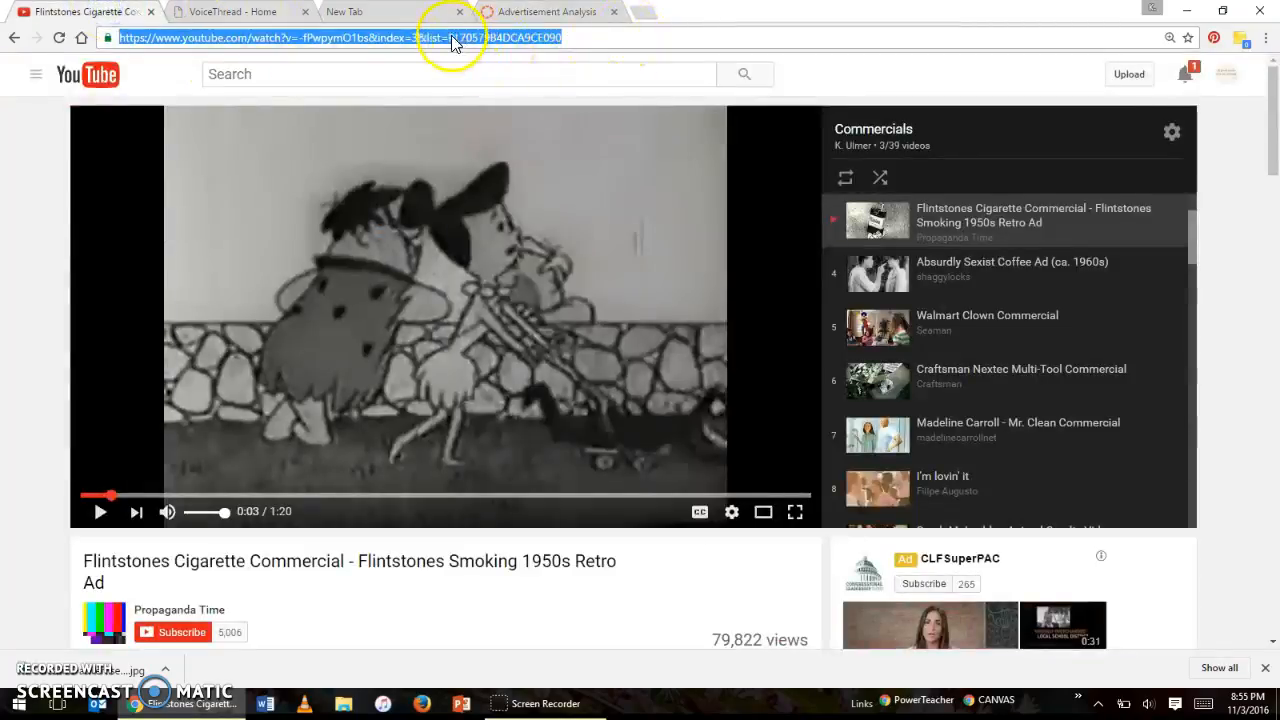
pyautogui.moveTo(552, 12)
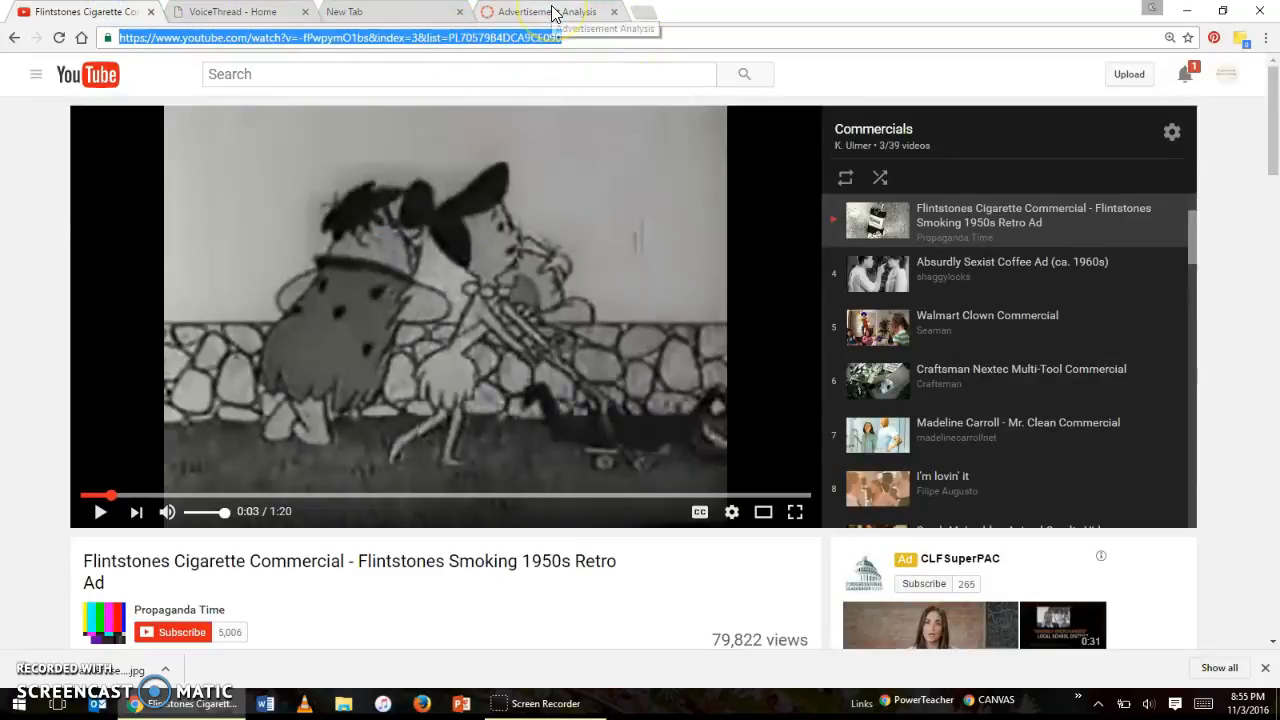
# Grab the commercial's YouTube address and return to the Advertisement Analysis submission page
pyautogui.click(544, 12)
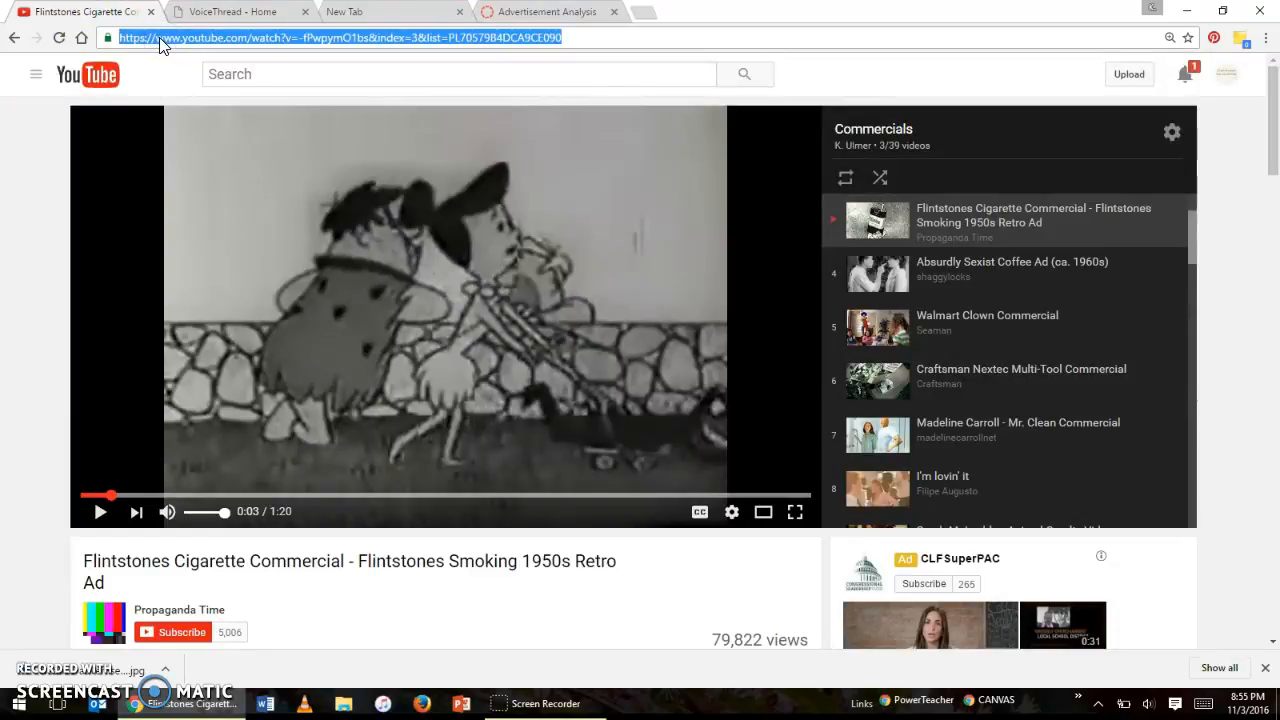
pyautogui.click(544, 12)
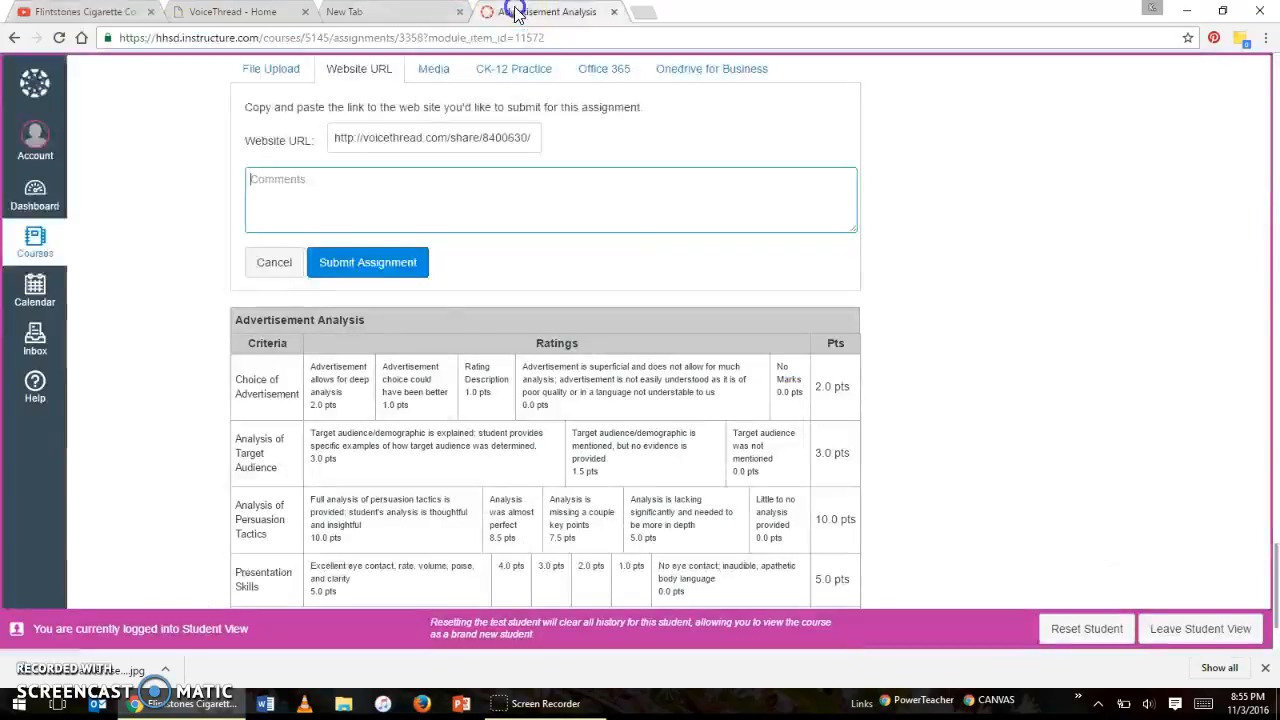
# Submit the Canvas assignment with the YouTube commercial URL added as a comment
pyautogui.write('https://www.youtube.com/watch?v=-fPwpymO1bs&index=3&list=PL70579B4DCA9CE090')
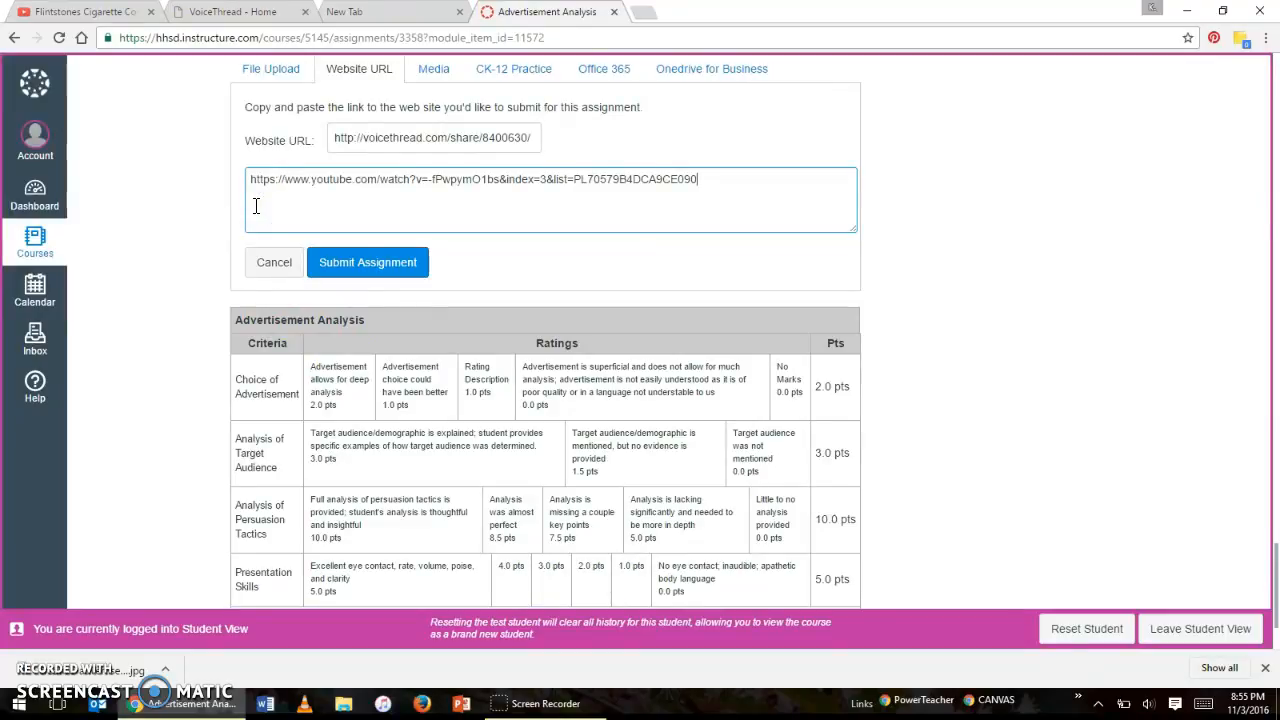
pyautogui.click(368, 262)
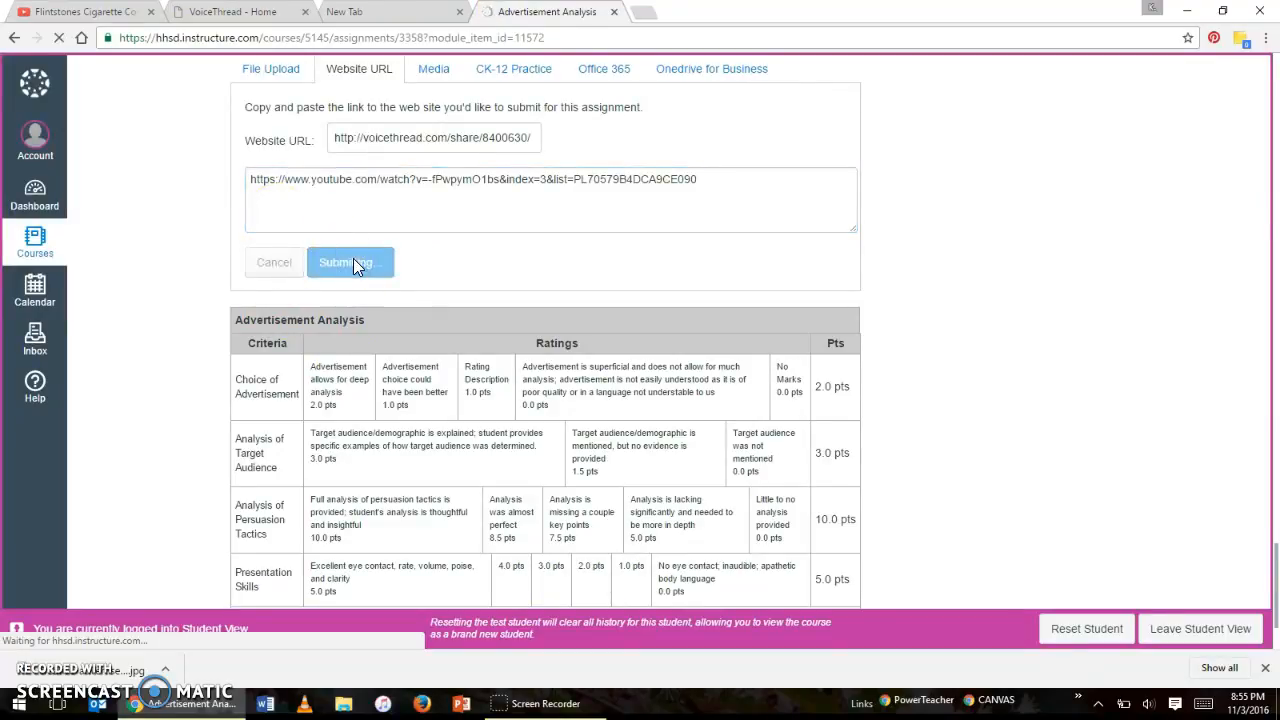
pyautogui.click(350, 262)
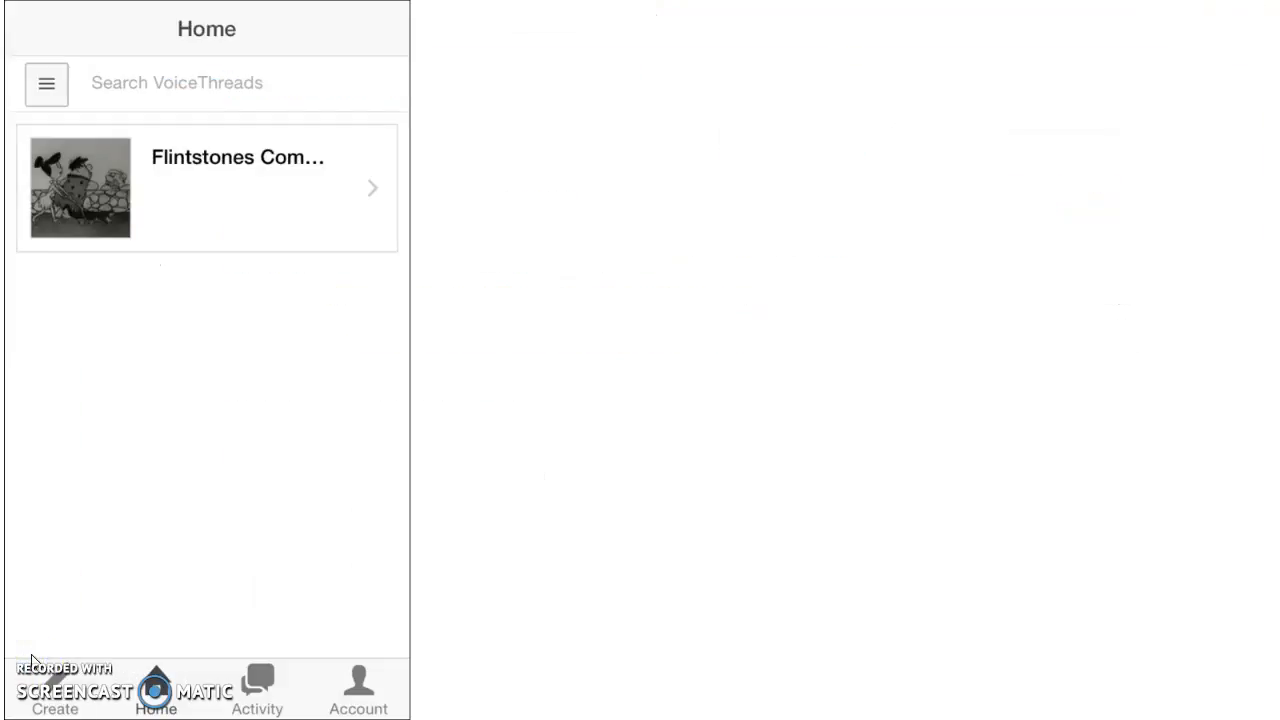
pyautogui.moveTo(36, 636)
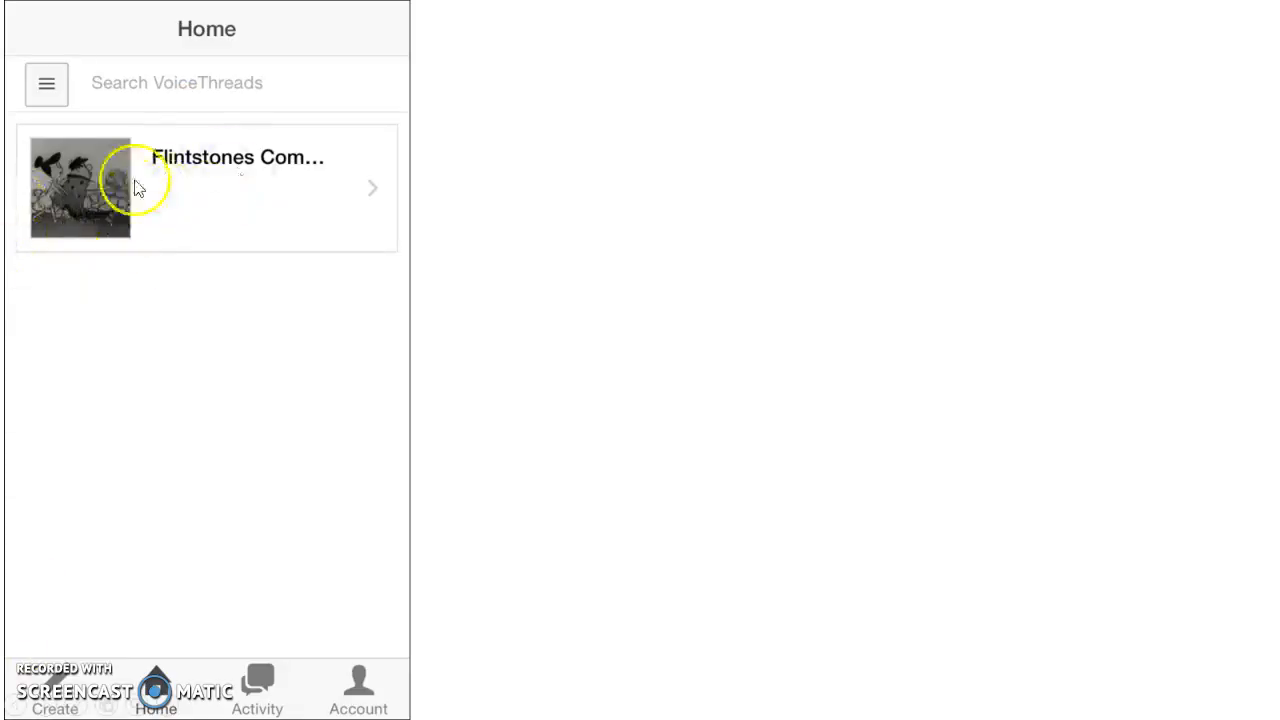
pyautogui.moveTo(288, 218)
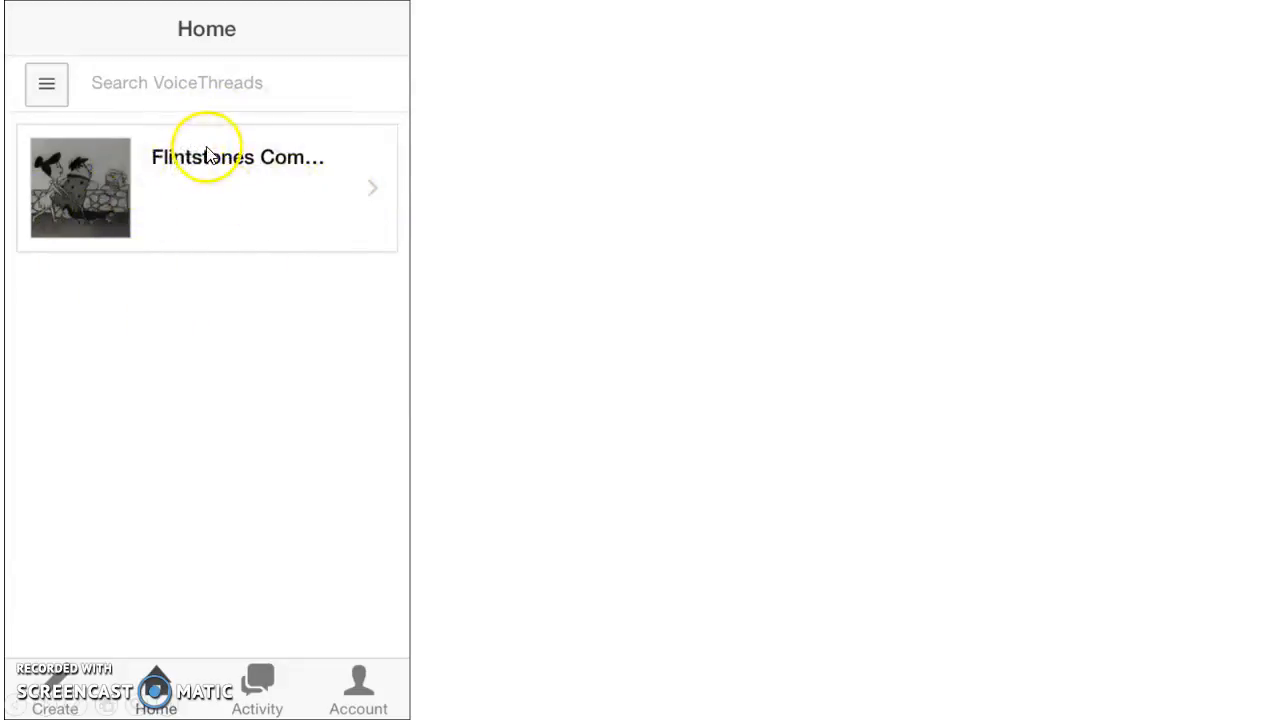
pyautogui.moveTo(82, 248)
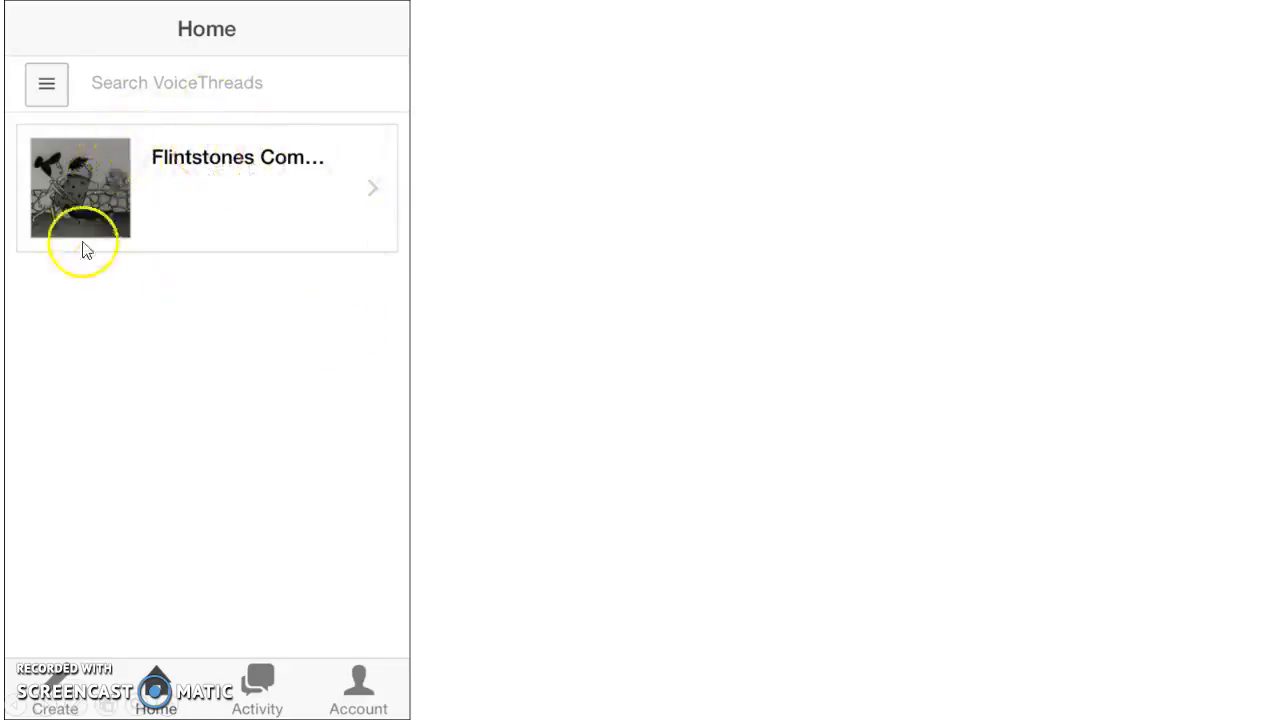
pyautogui.moveTo(210, 196)
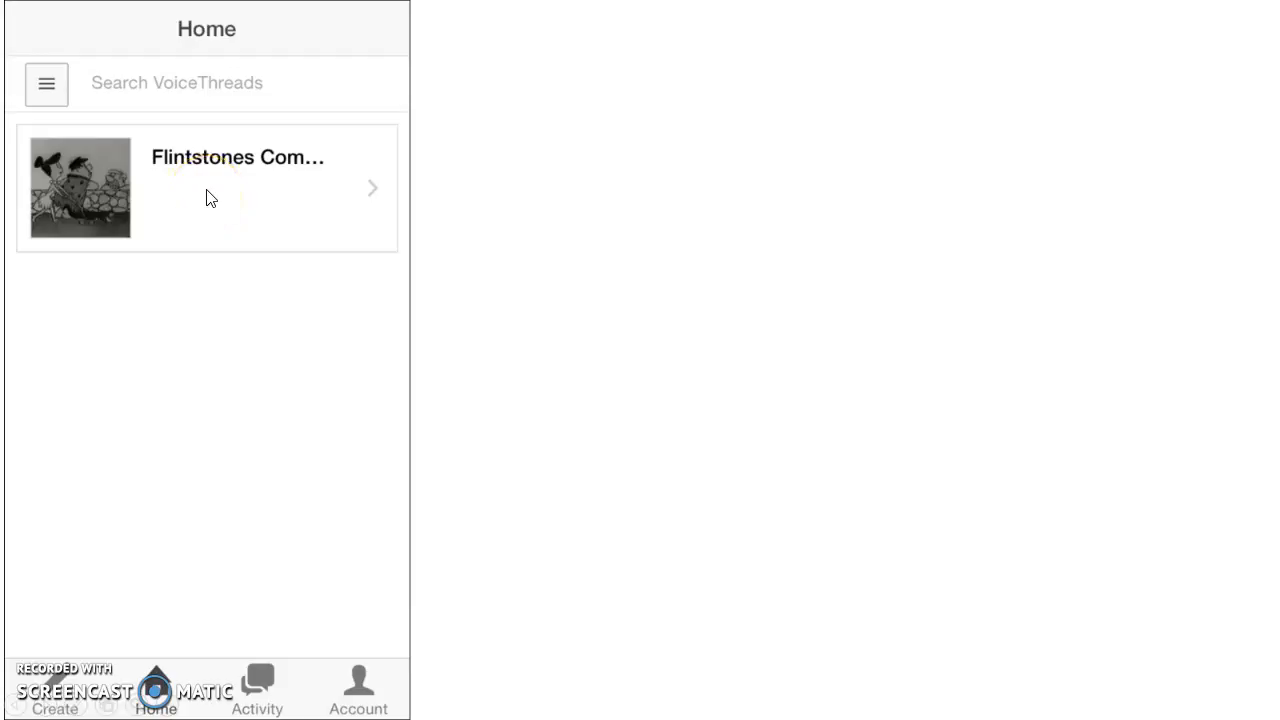
# Open the Flintstones Commercial thread from the mobile Home list
pyautogui.click(208, 188)
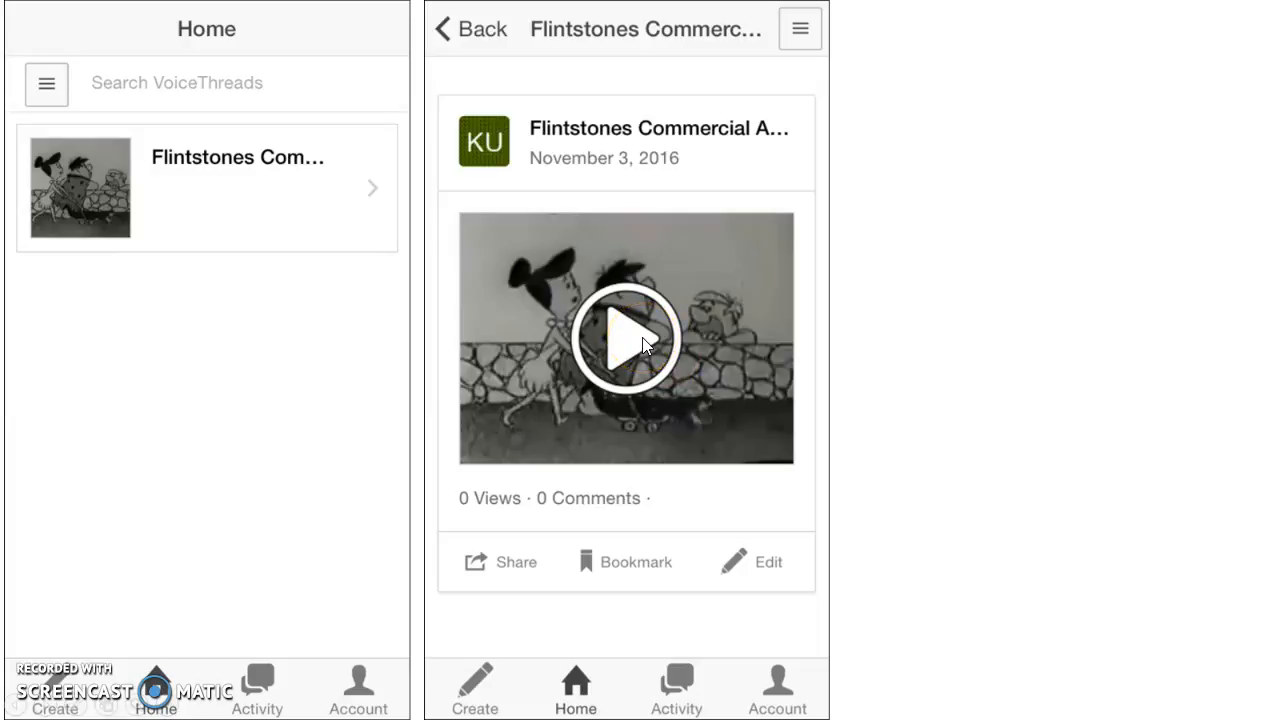
# Record a voice comment on the commercial with a drawing circling a character
pyautogui.click(624, 338)
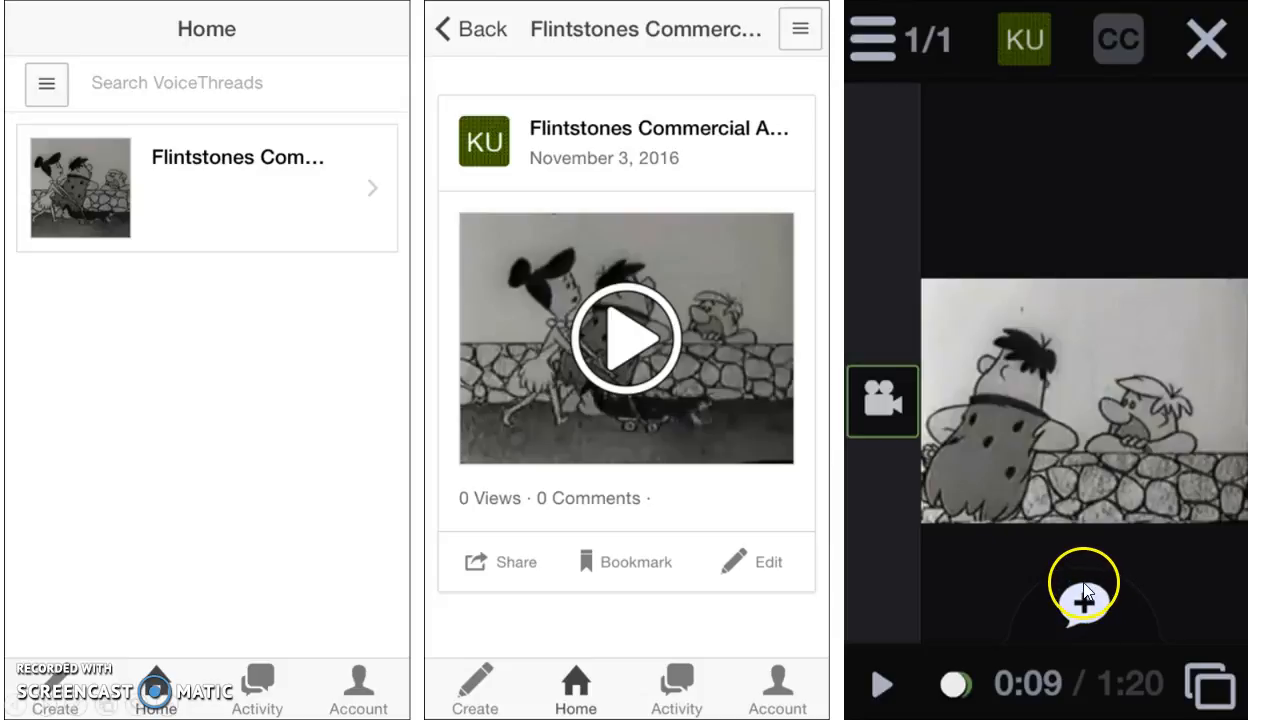
pyautogui.moveTo(1084, 560)
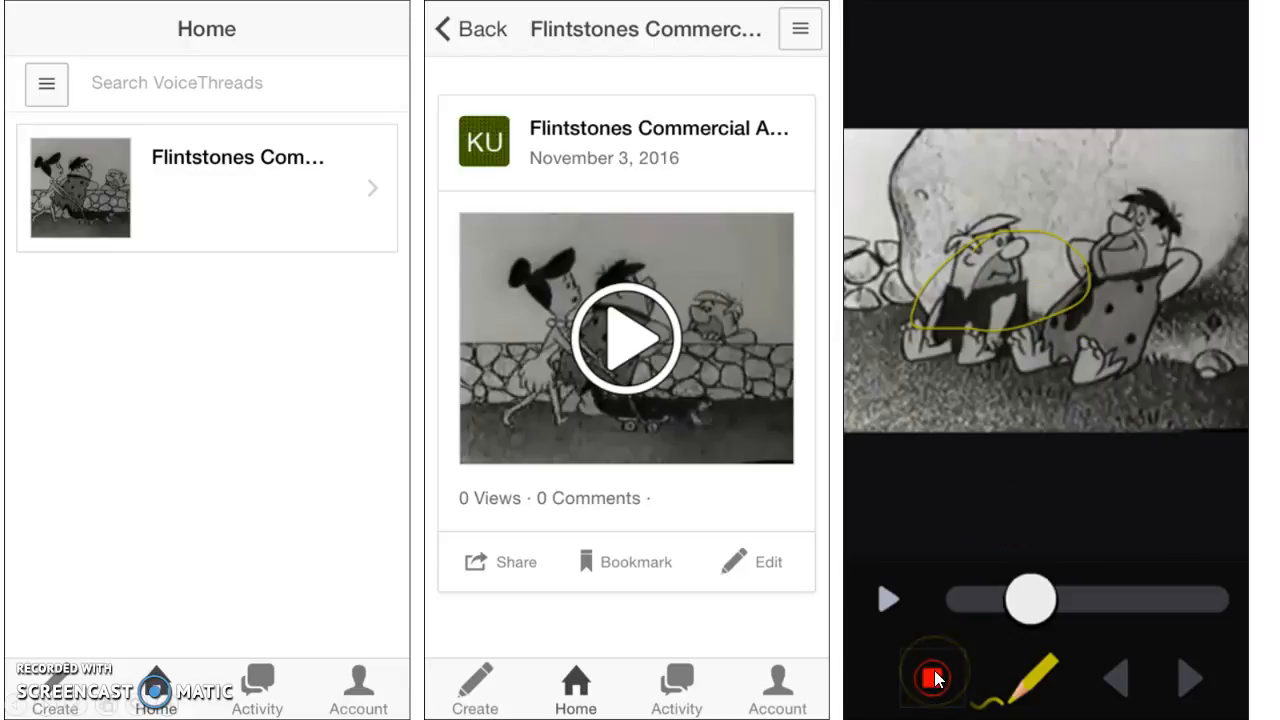
pyautogui.click(932, 676)
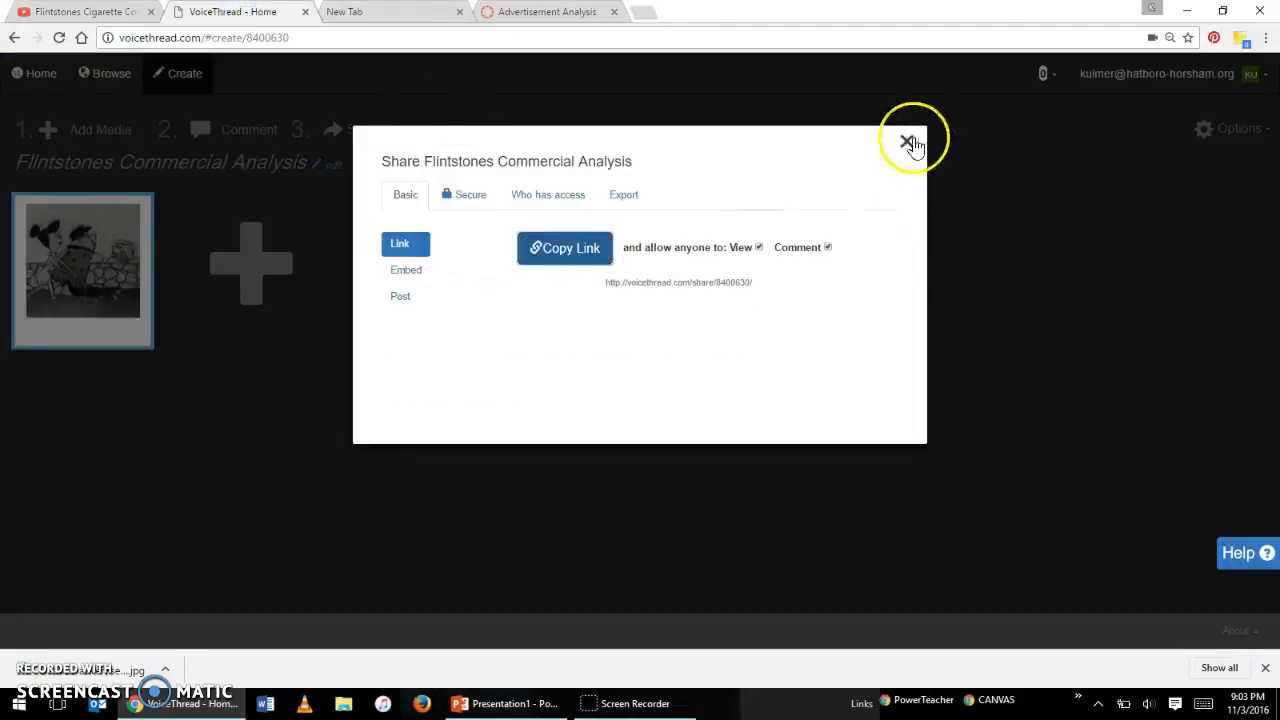
# Close the Share dialog, returning to the thread's media page
pyautogui.click(908, 142)
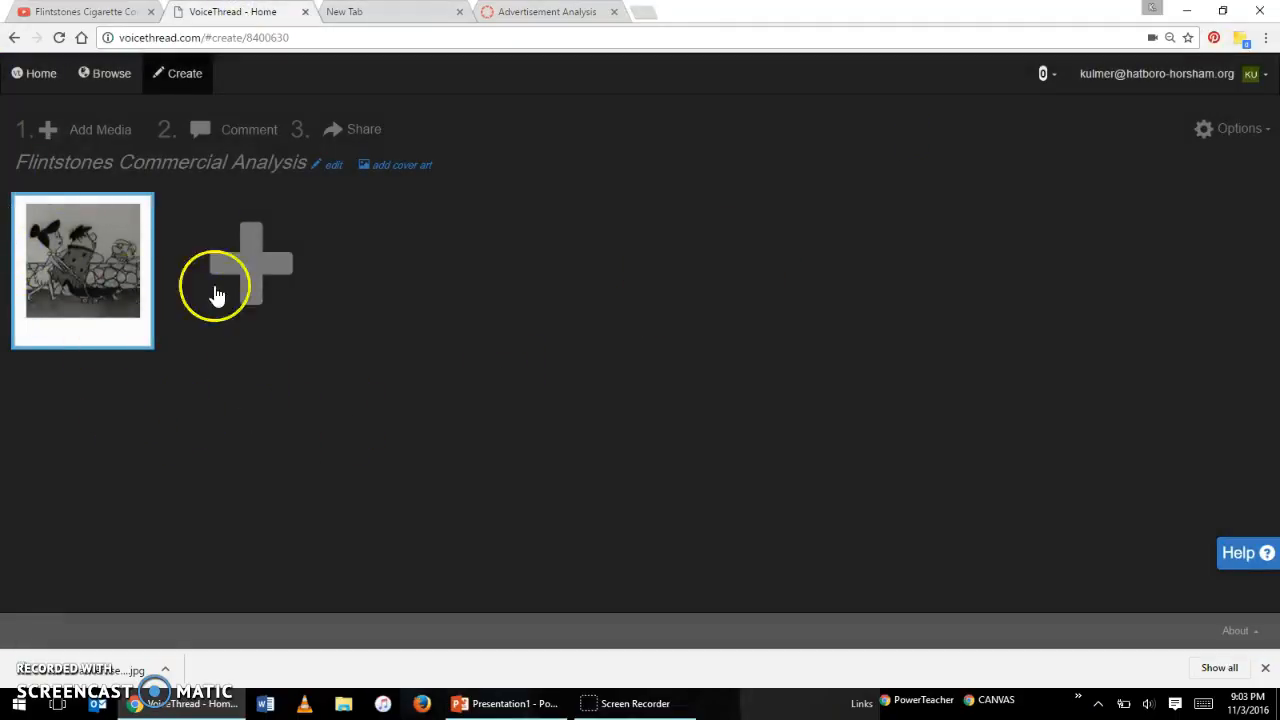
pyautogui.moveTo(248, 264)
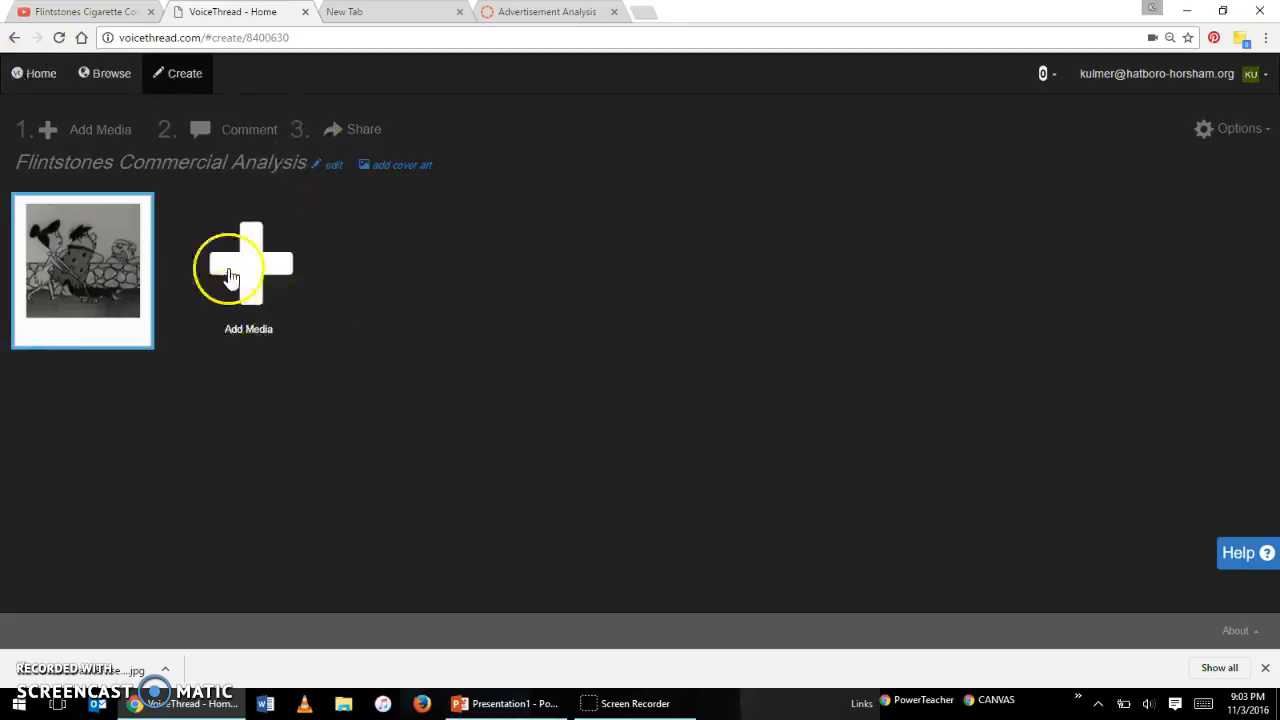
pyautogui.moveTo(708, 384)
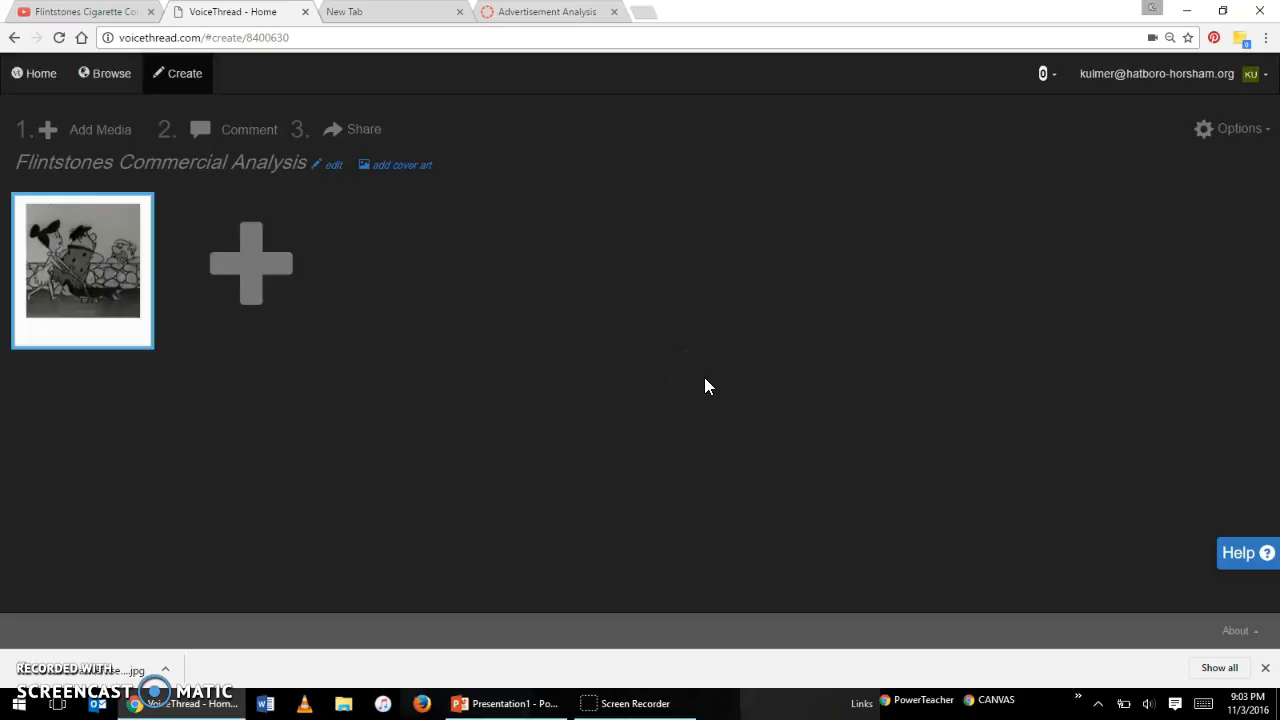
pyautogui.moveTo(712, 388)
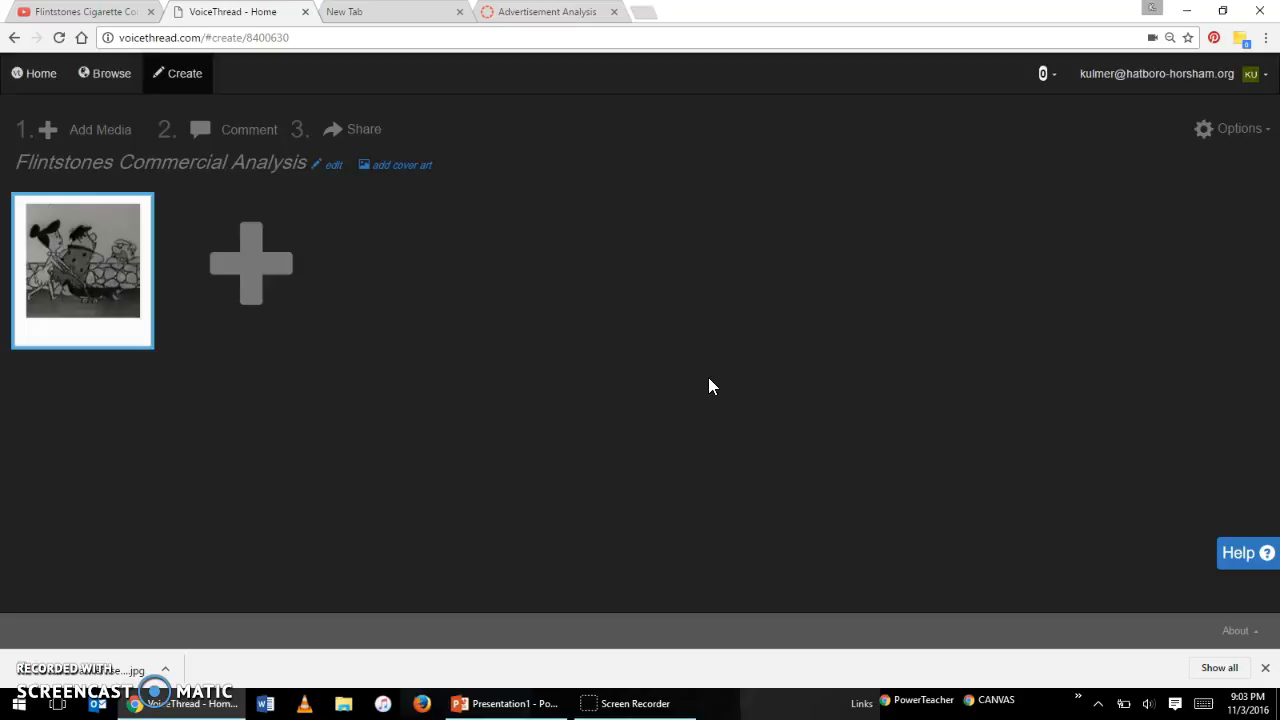